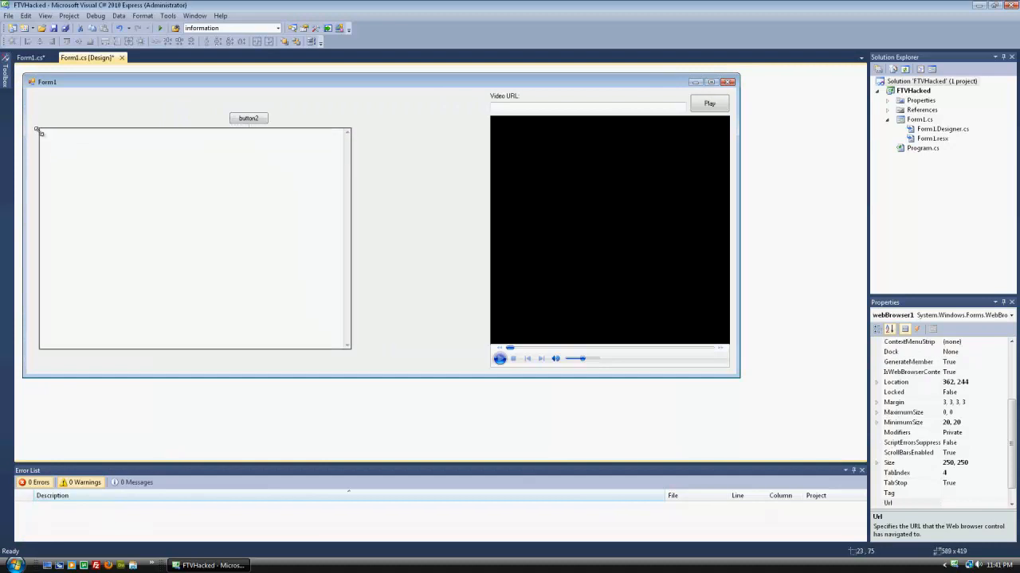
# Set the second button's (Name) property to browserButton, creating its click handler
pyautogui.moveTo(348, 346); pyautogui.dragTo(473, 366)
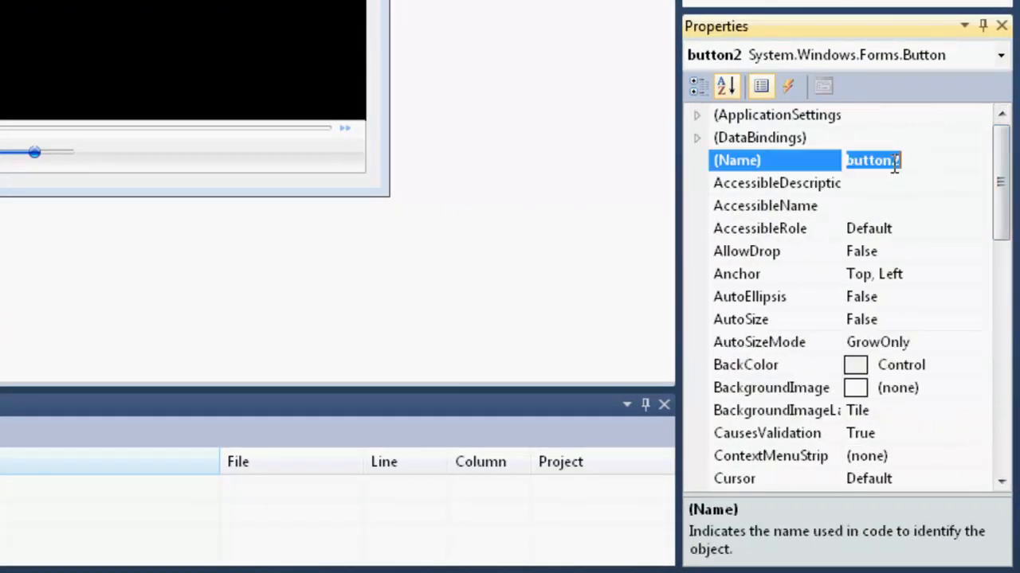
pyautogui.write('browserButton')
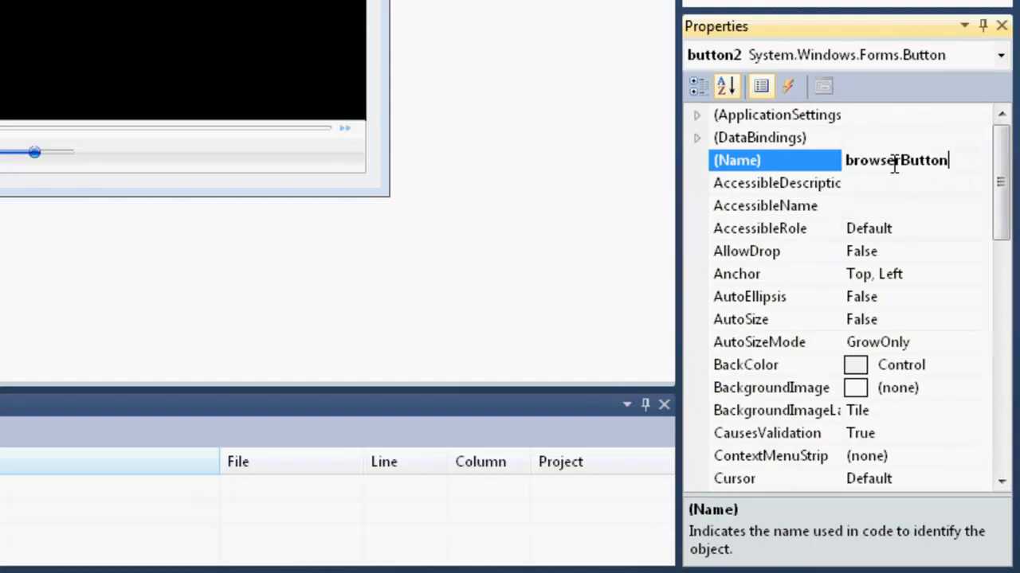
pyautogui.press('Enter')
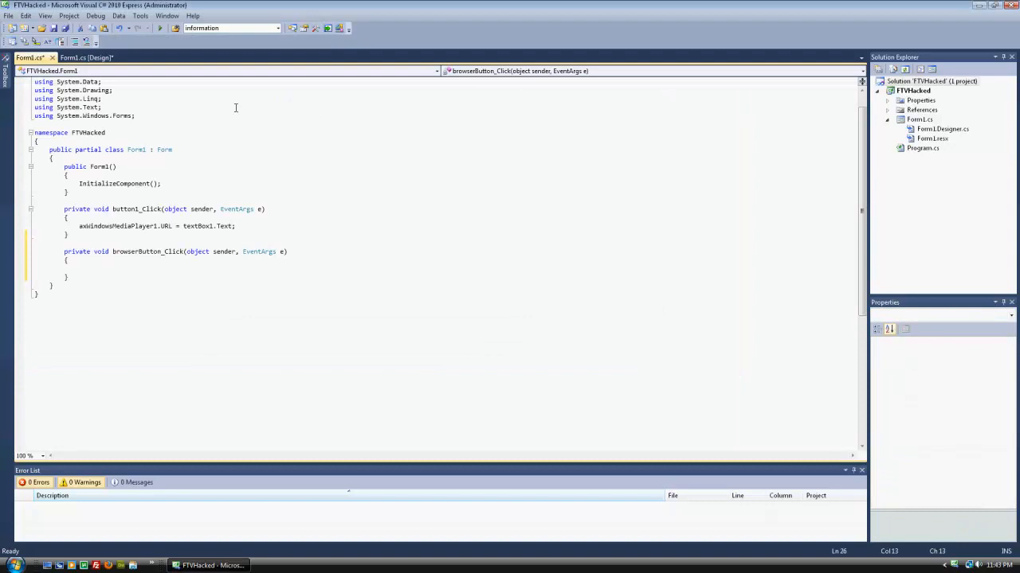
pyautogui.moveTo(270, 120)
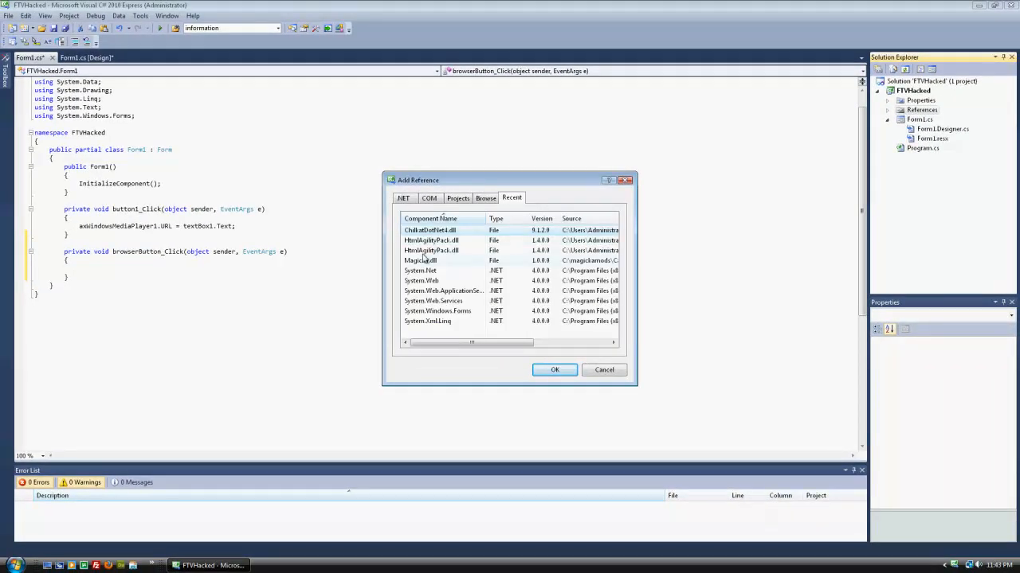
# Add HtmlAgilityPack.dll from the Recent references to the FTVHacked project
pyautogui.click(435, 250)
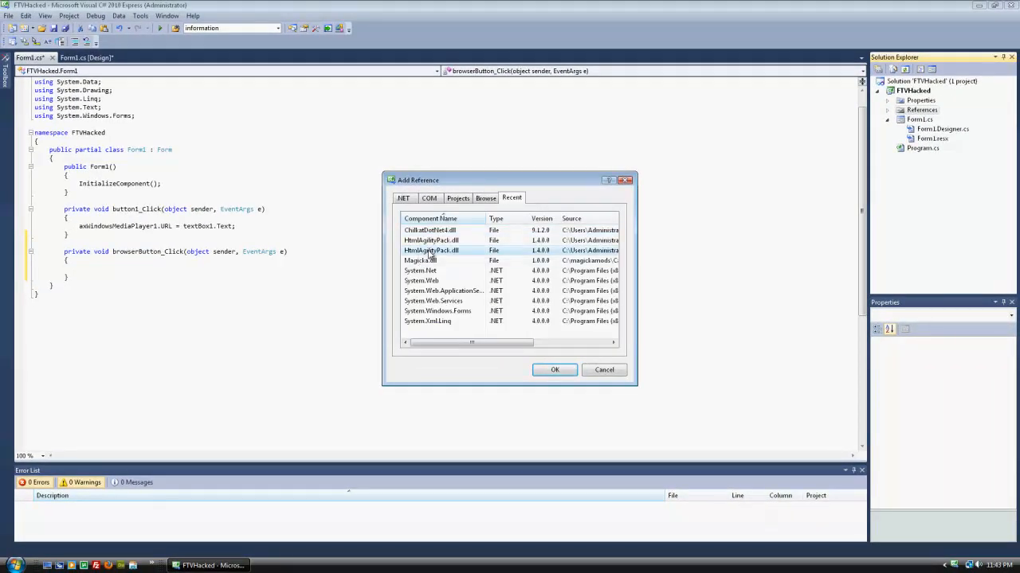
pyautogui.click(554, 370)
pyautogui.write('using HtmlAgilityPack;')
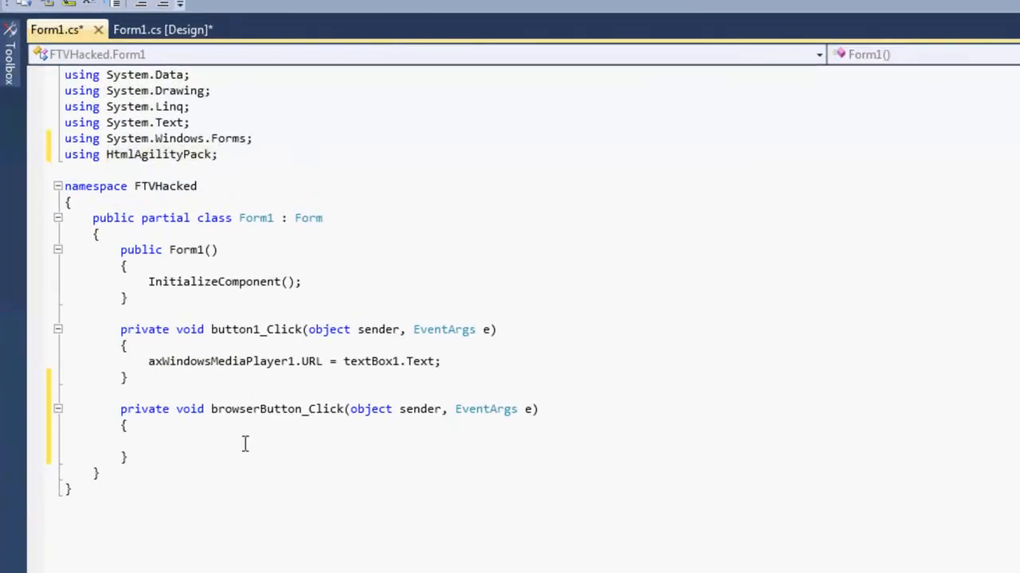
pyautogui.write('StringBuilder output =')
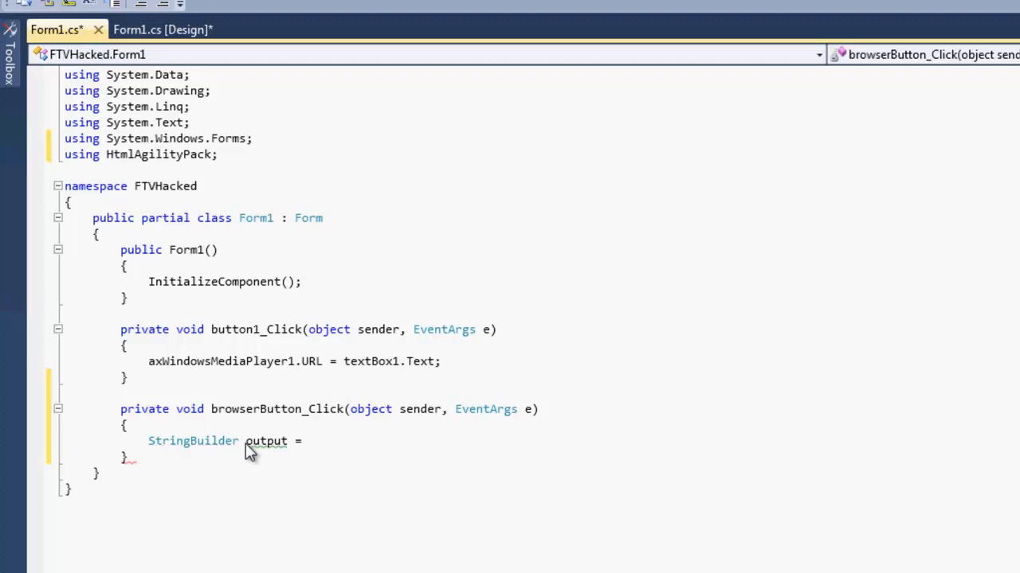
pyautogui.write('new stringBuilder();')
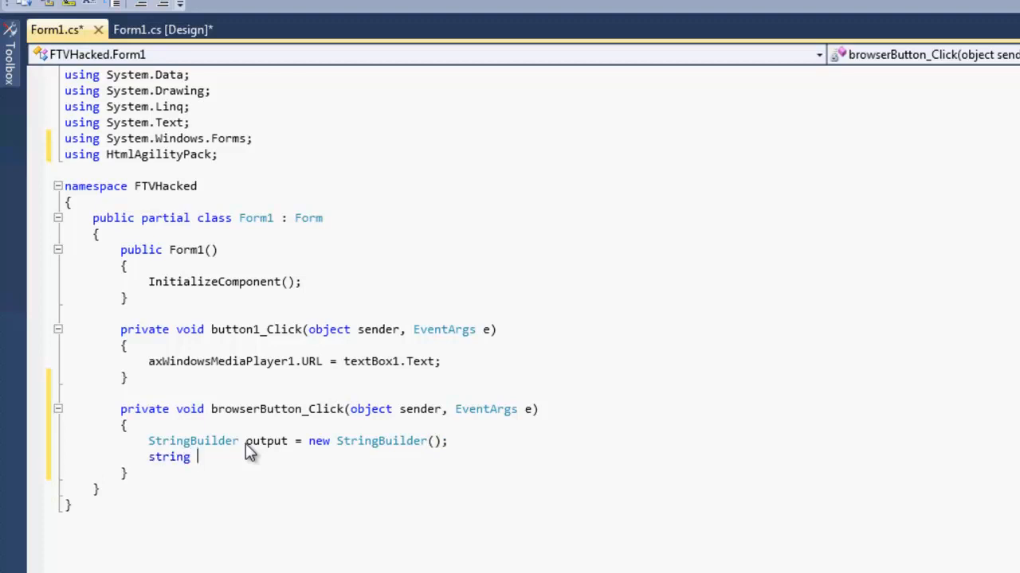
pyautogui.write('raw = "";')
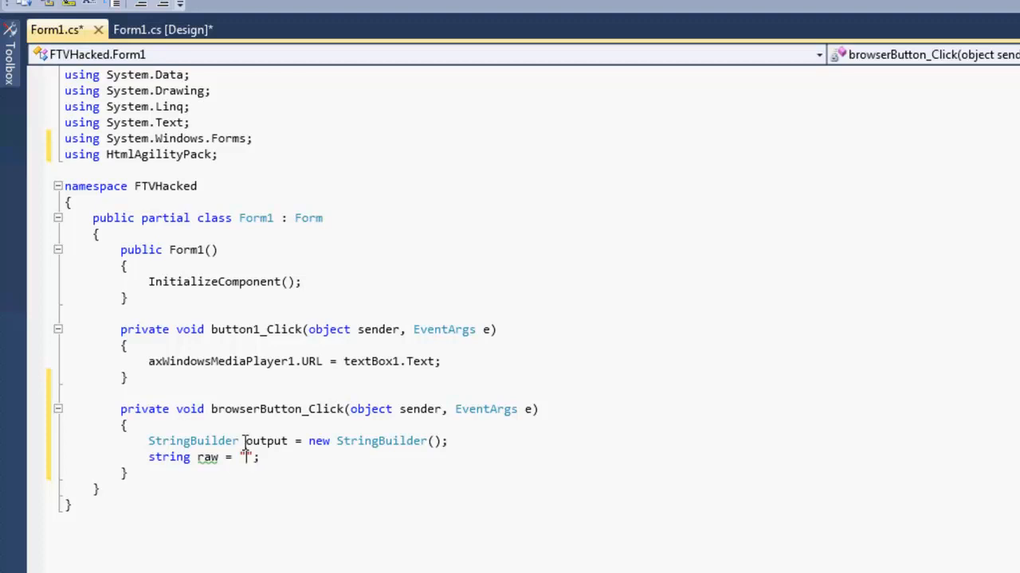
pyautogui.write('http://ftvstream.com/page1.html')
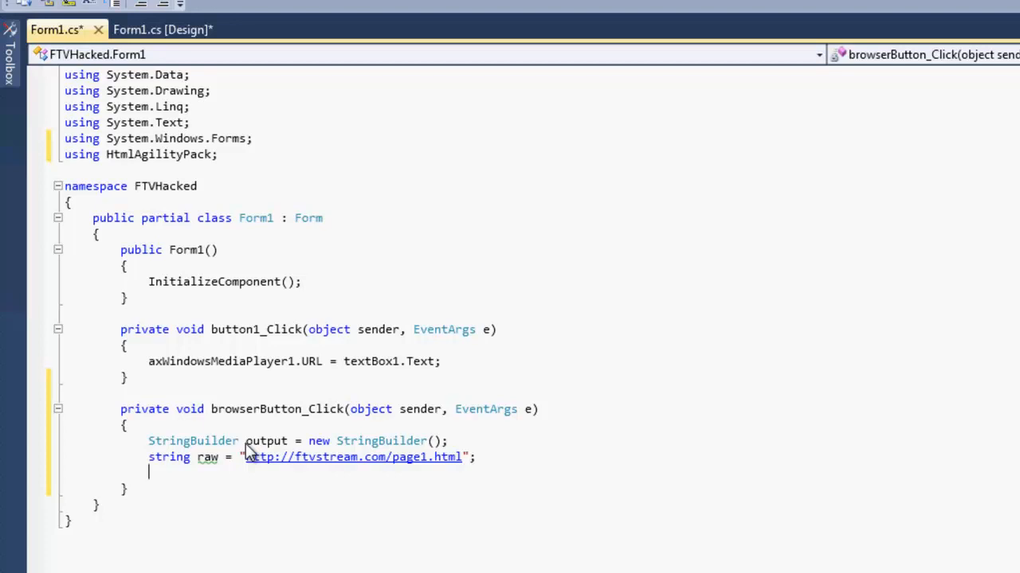
# Declare HtmlWeb webGet = new HtmlWeb(); in the handler
pyautogui.write('HtmlWe')
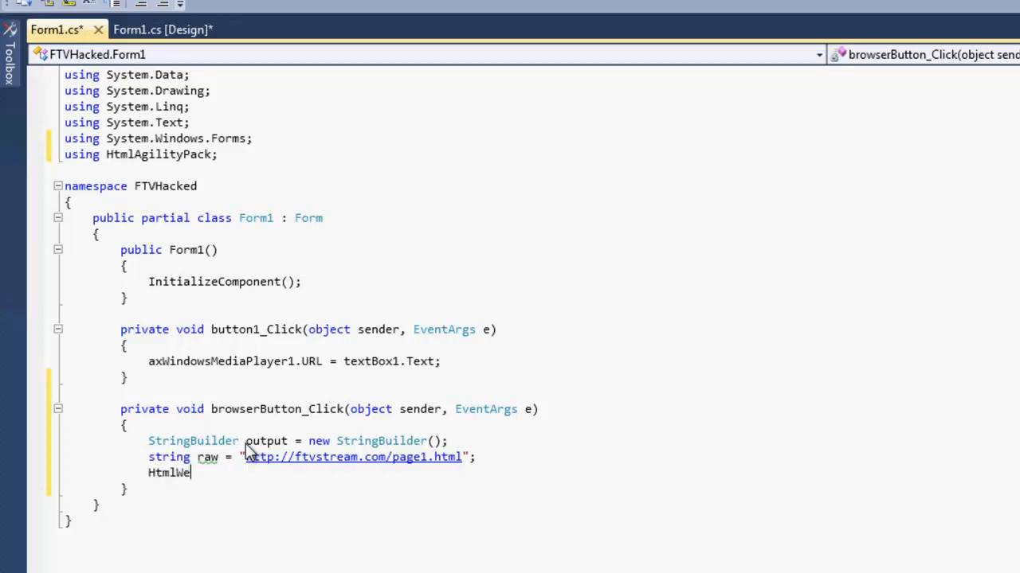
pyautogui.write('b')
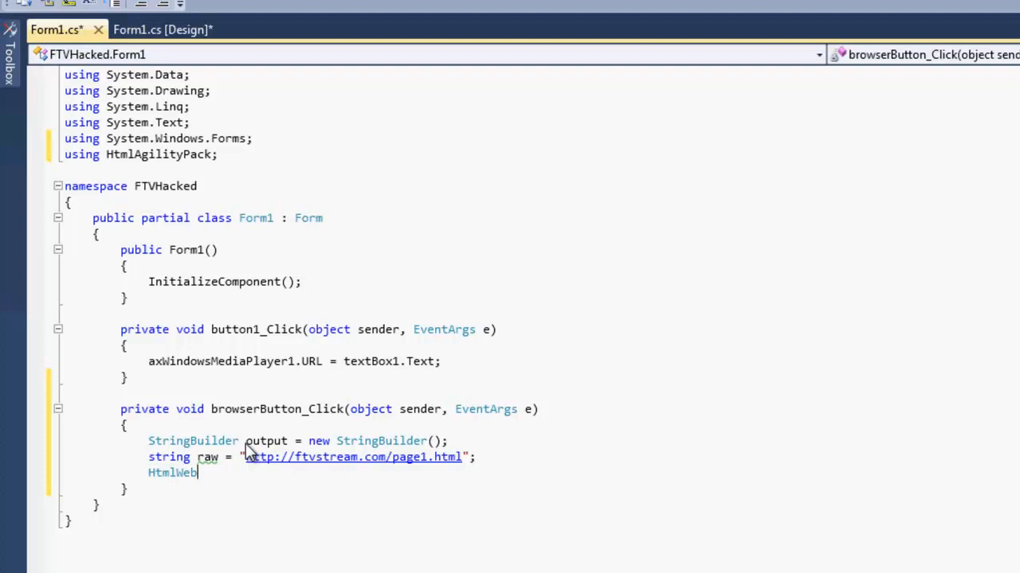
pyautogui.write('web')
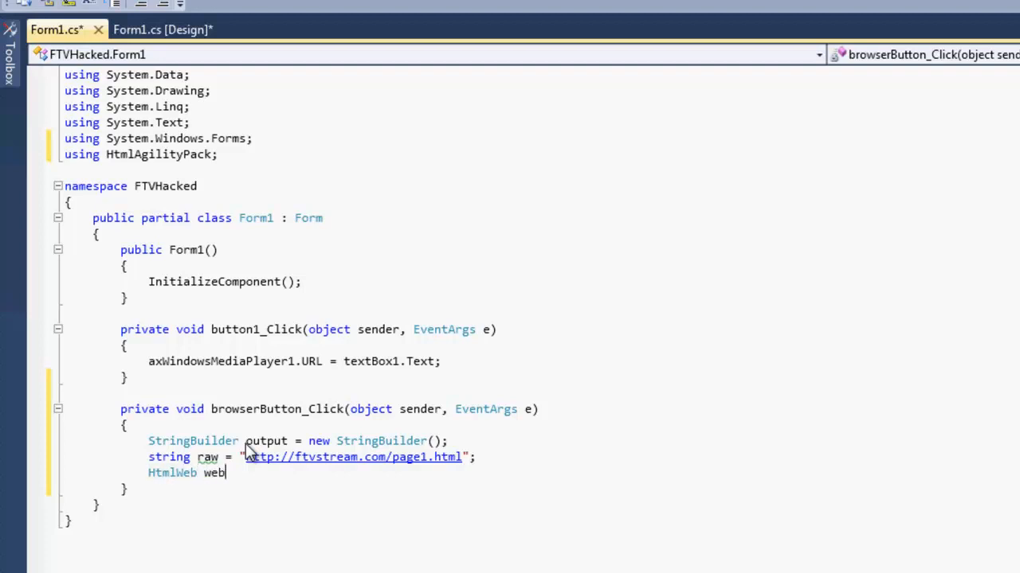
pyautogui.write('Get = new')
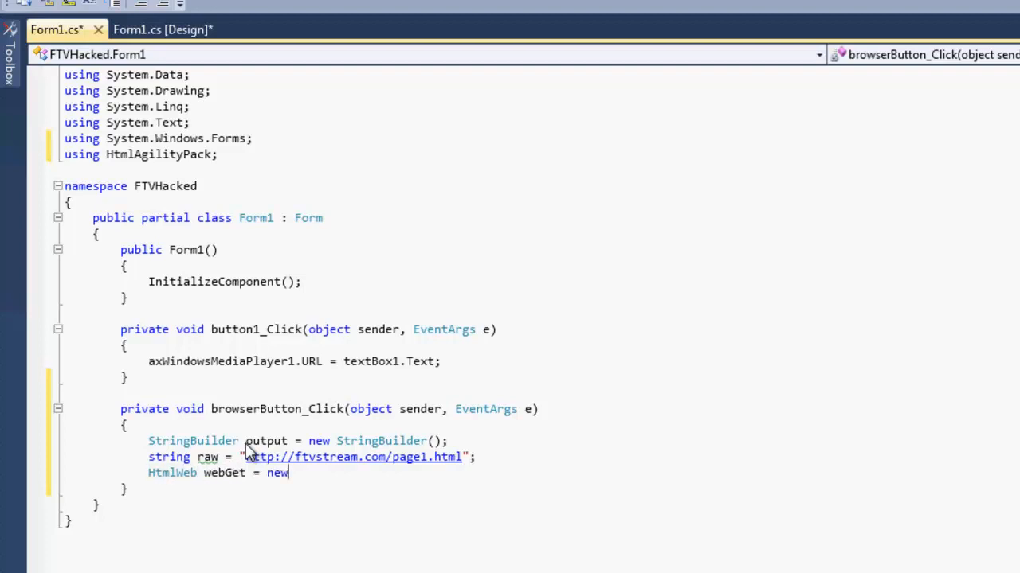
pyautogui.write('HtmlWeb')
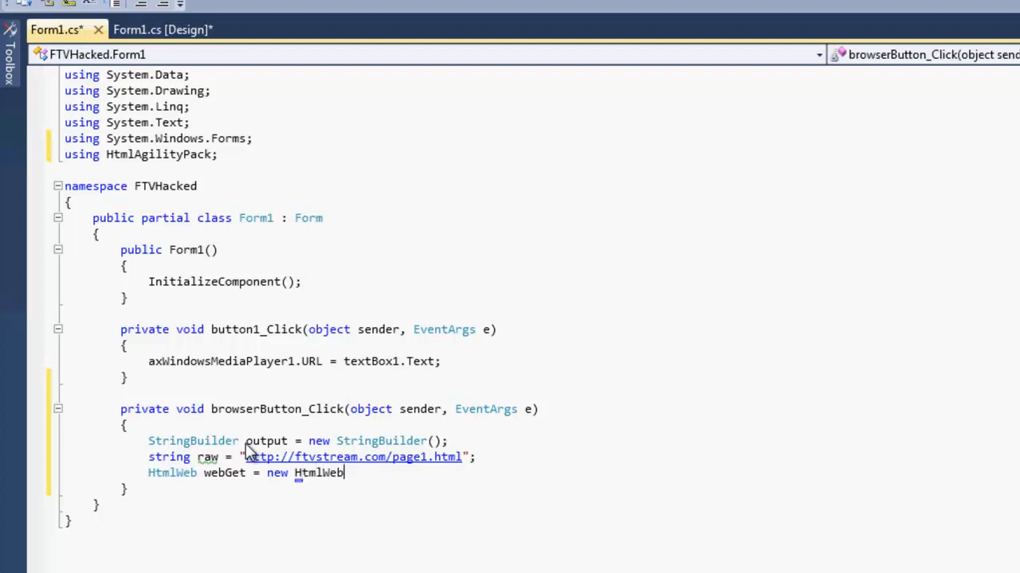
pyautogui.write('();')
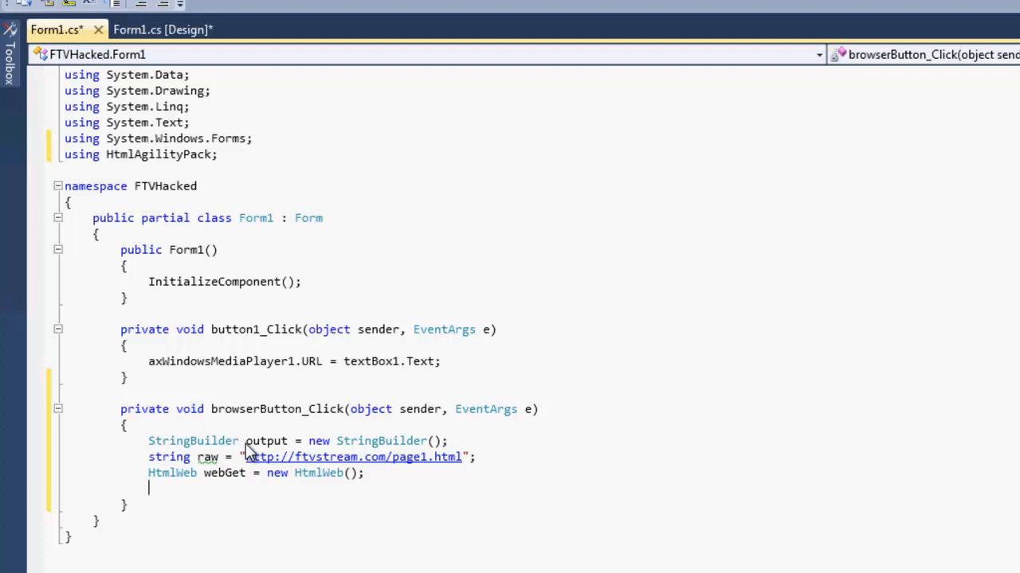
# Assign webGet.UserAgent a Mozilla/5.0 Firefox/3.6 user agent string
pyautogui.write('webget')
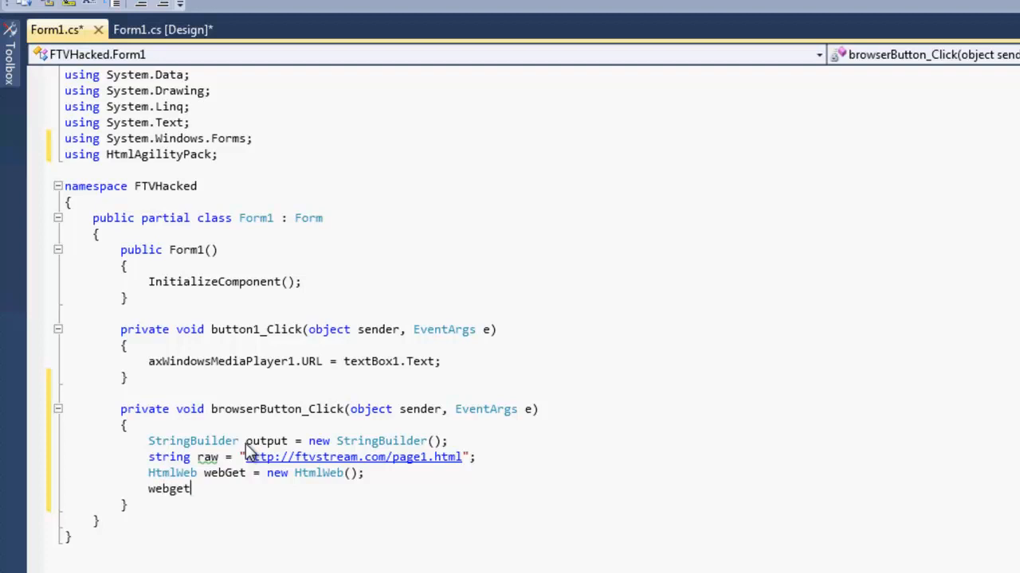
pyautogui.write('.userag')
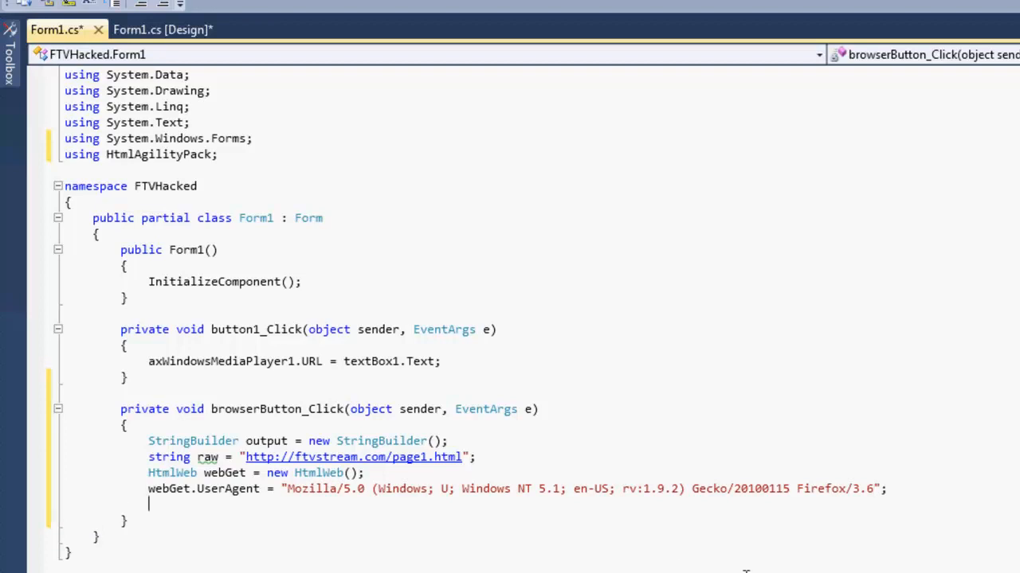
# Write var document = webGet.Load(raw); to load the raw page
pyautogui.write('var')
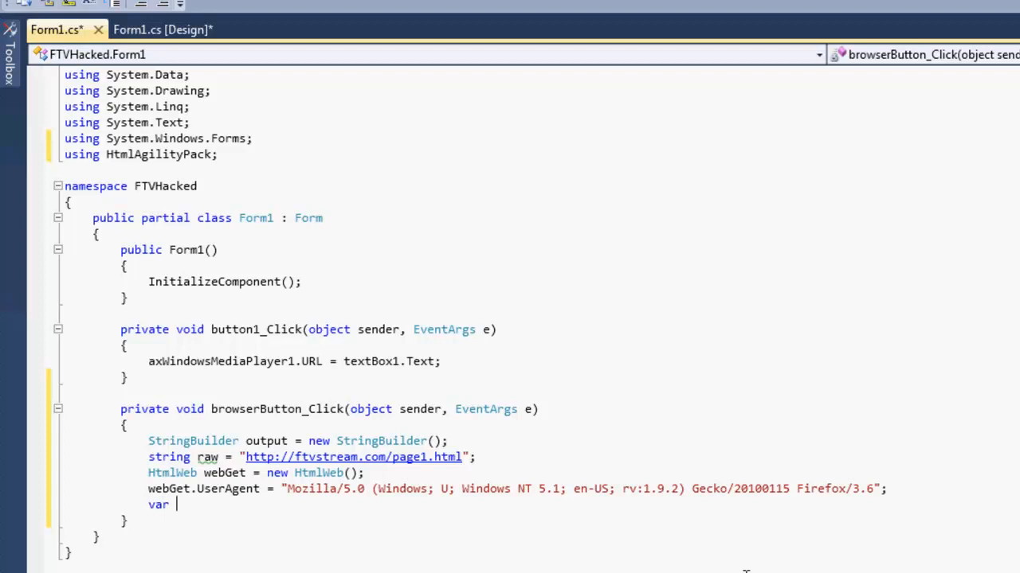
pyautogui.write('document = webg')
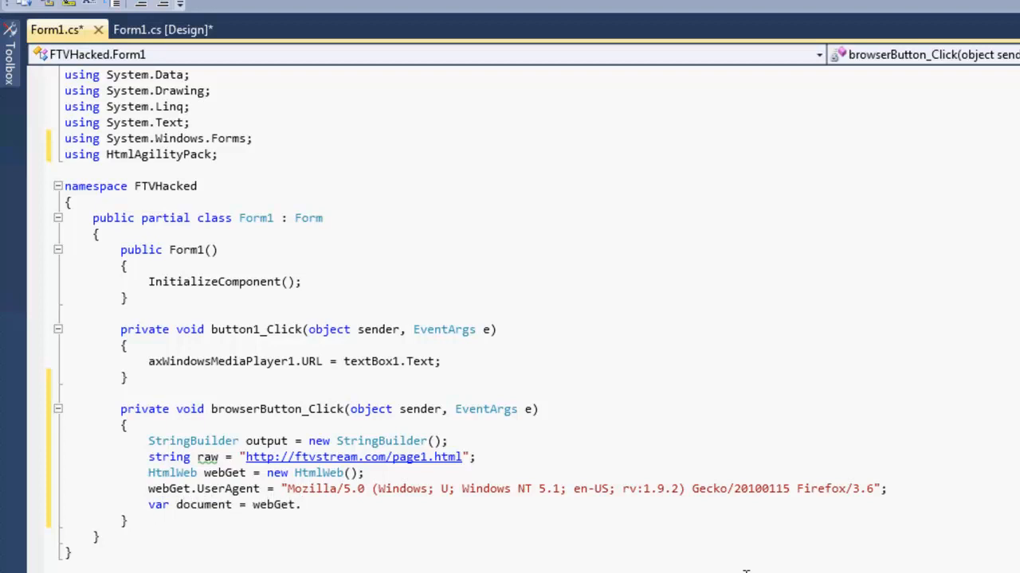
pyautogui.write('Load()')
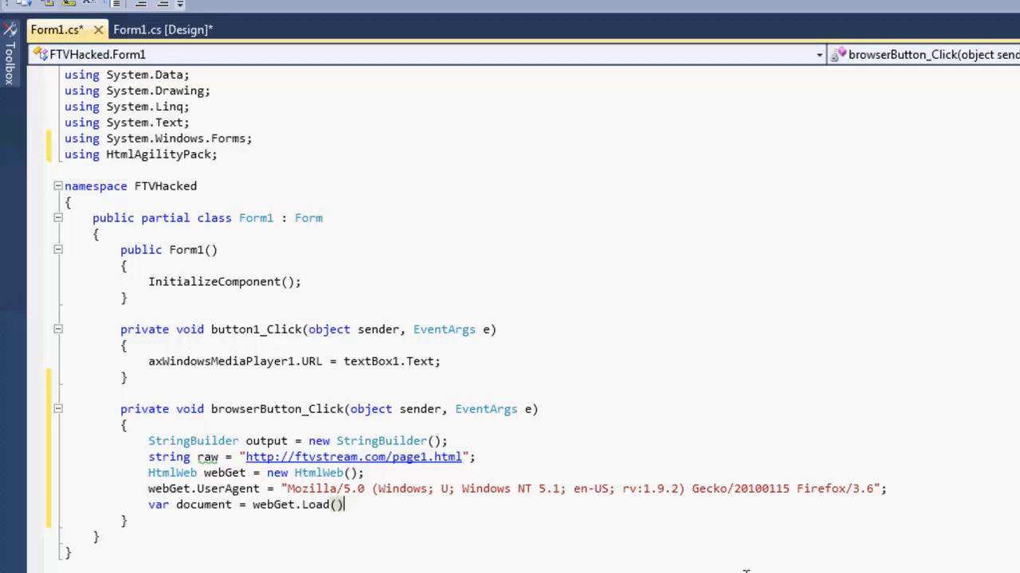
pyautogui.write('raw')
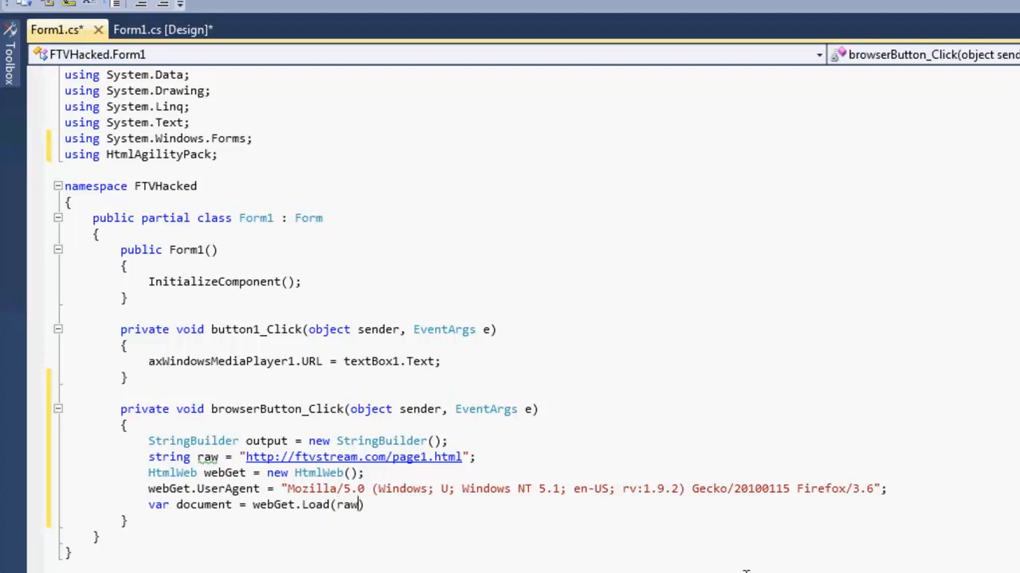
pyautogui.write(';')
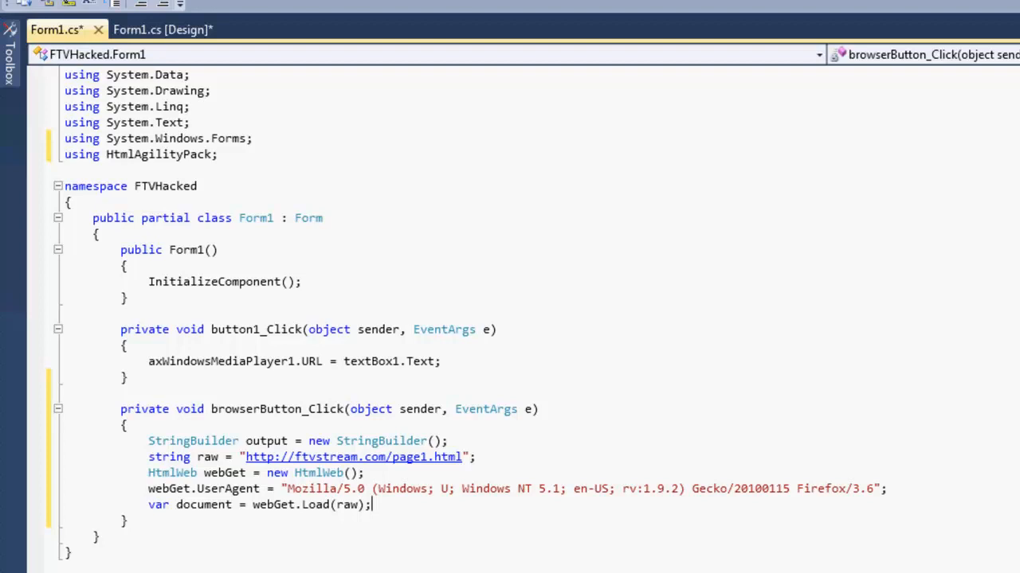
pyautogui.write('Html')
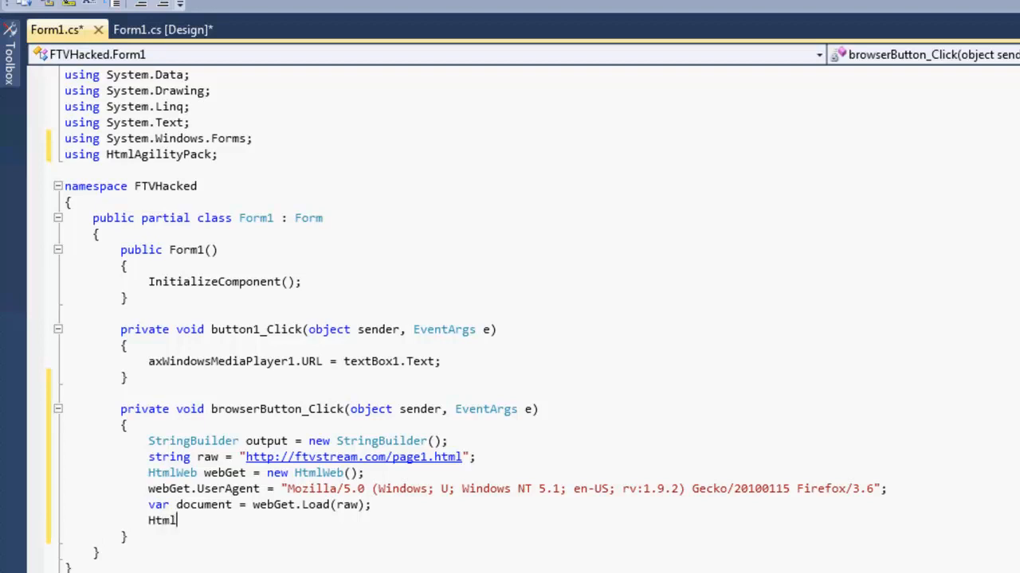
# Write var browser = document.DocumentNode.SelectSingleNode("//body"); and start a new line
pyautogui.write('node')
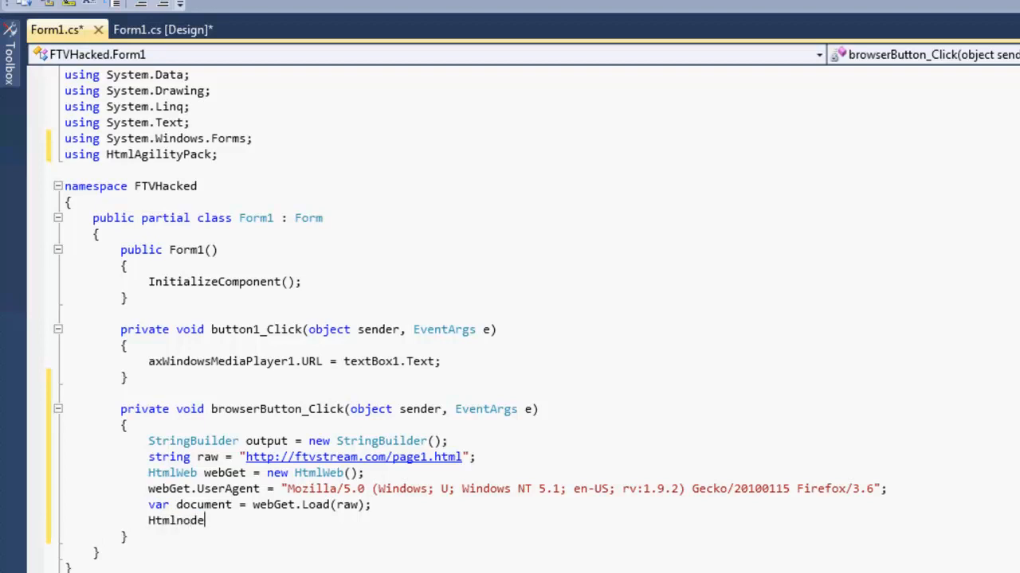
pyautogui.write('var')
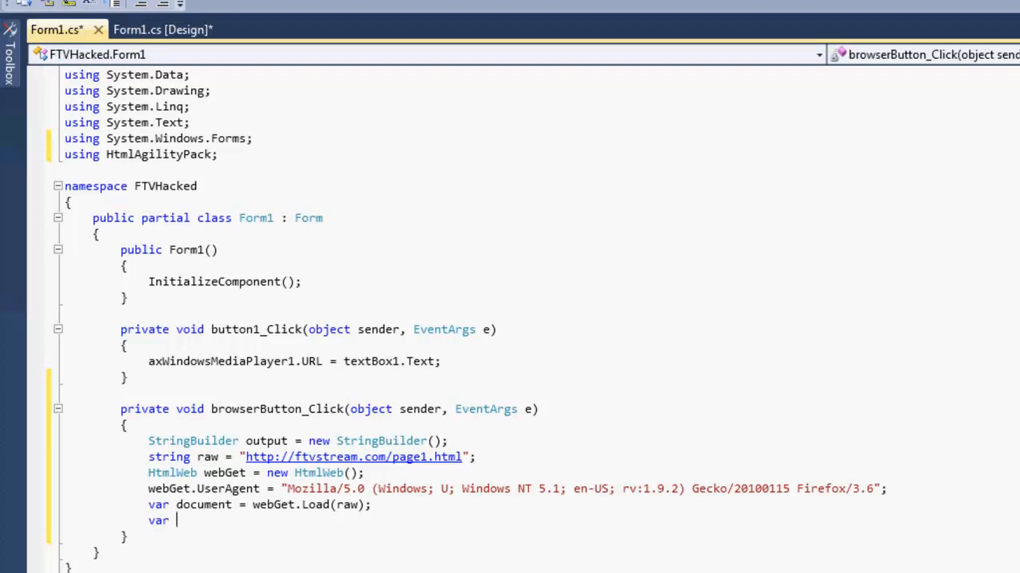
pyautogui.write('browser = document.')
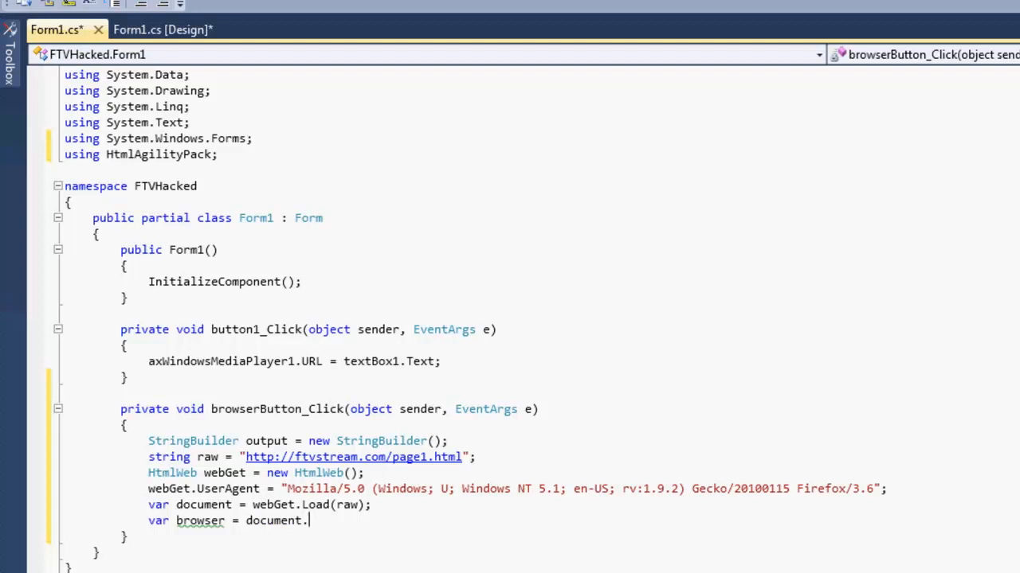
pyautogui.write('DocumentNode.sl')
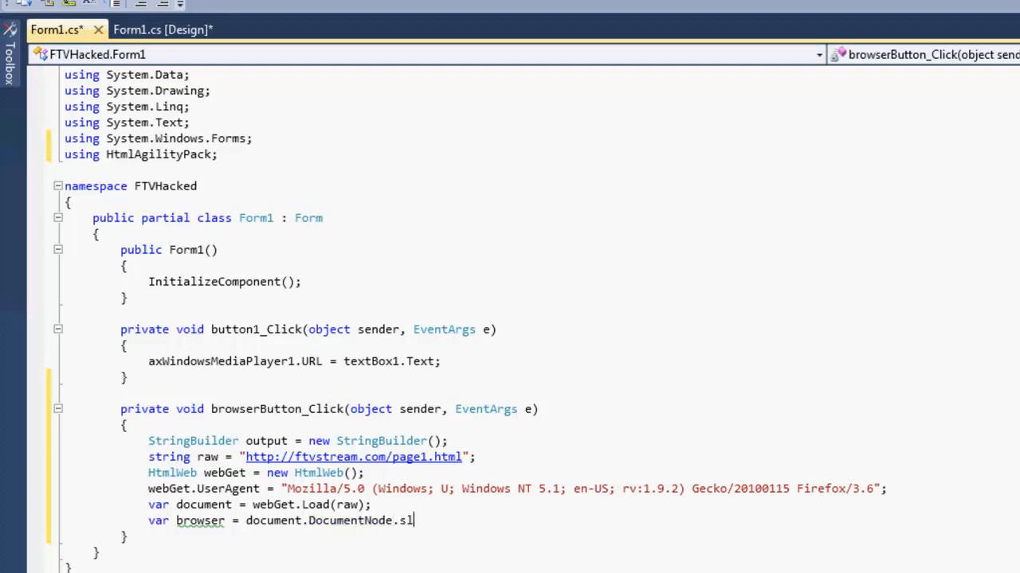
pyautogui.write('electSingleNode')
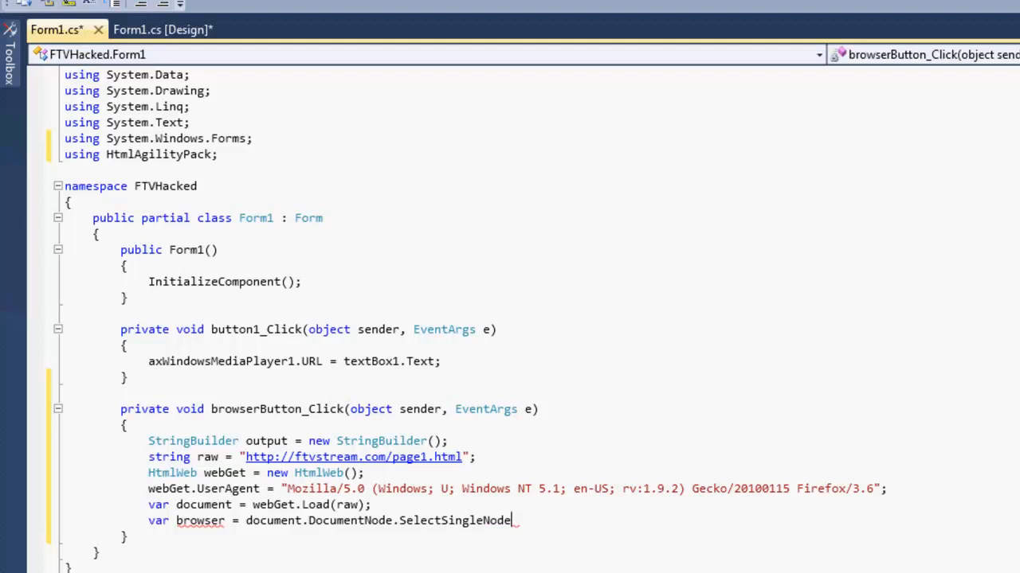
pyautogui.write('();')
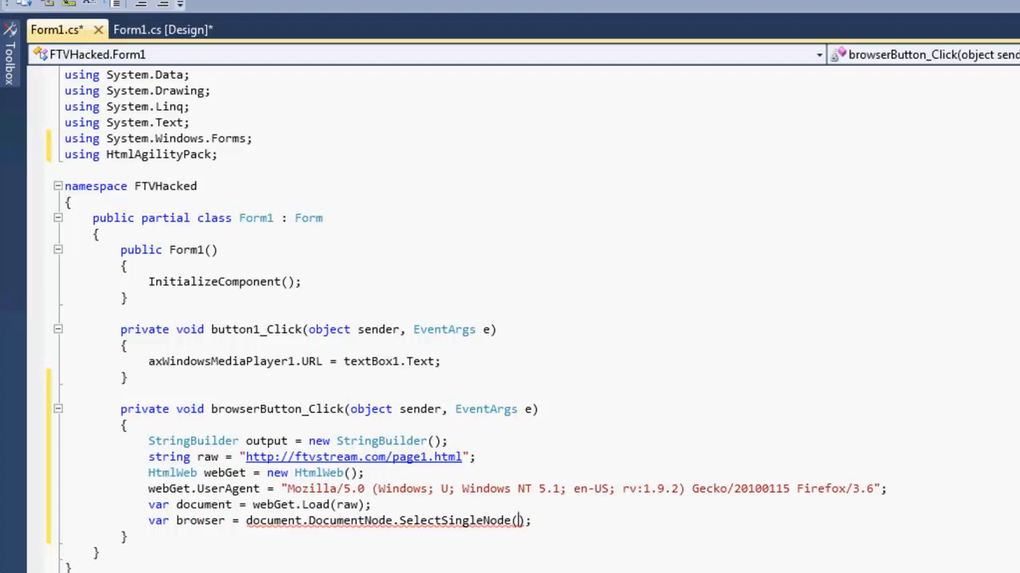
pyautogui.write('"')
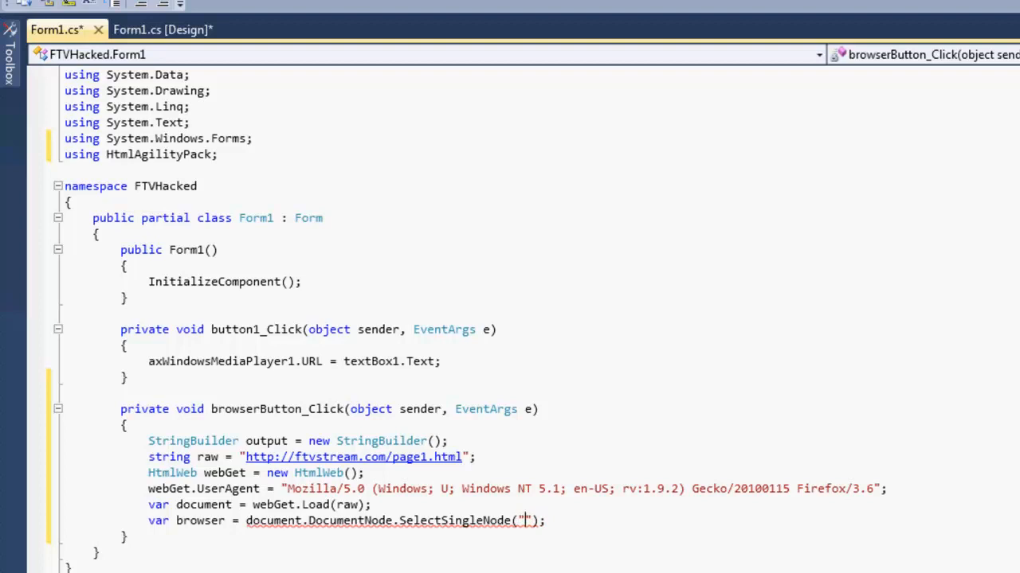
pyautogui.write('//')
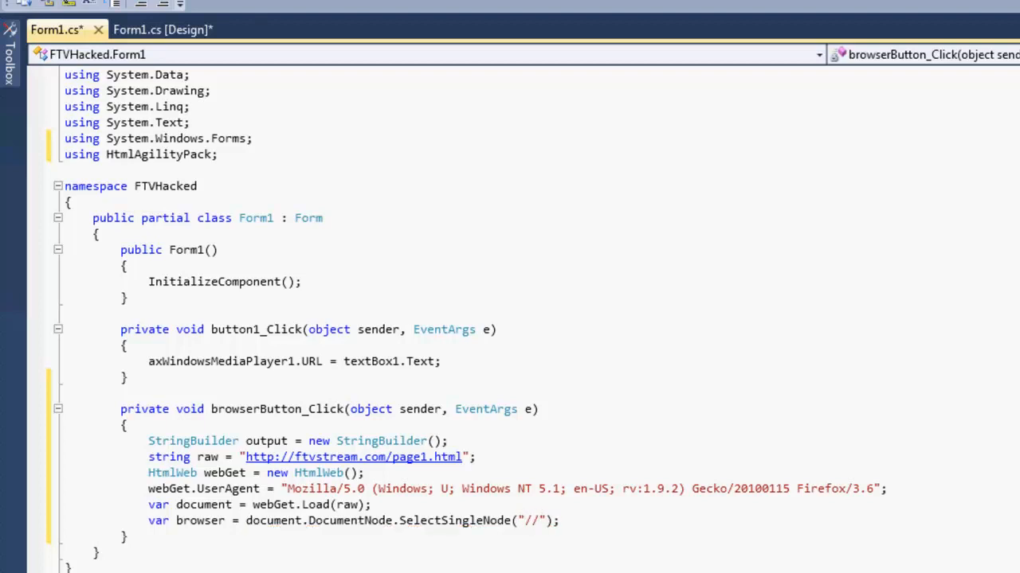
pyautogui.write('body')
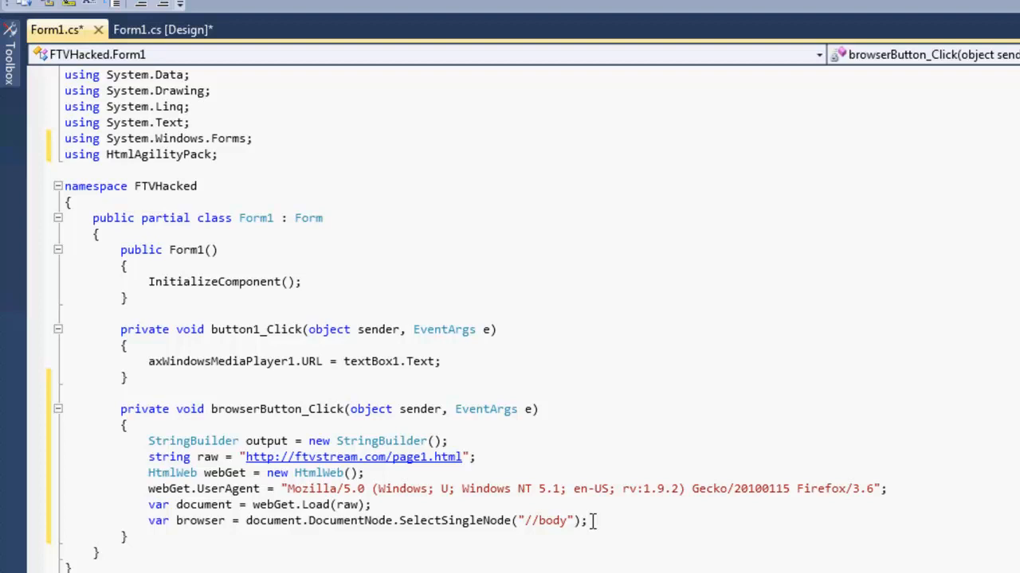
pyautogui.press('Enter')
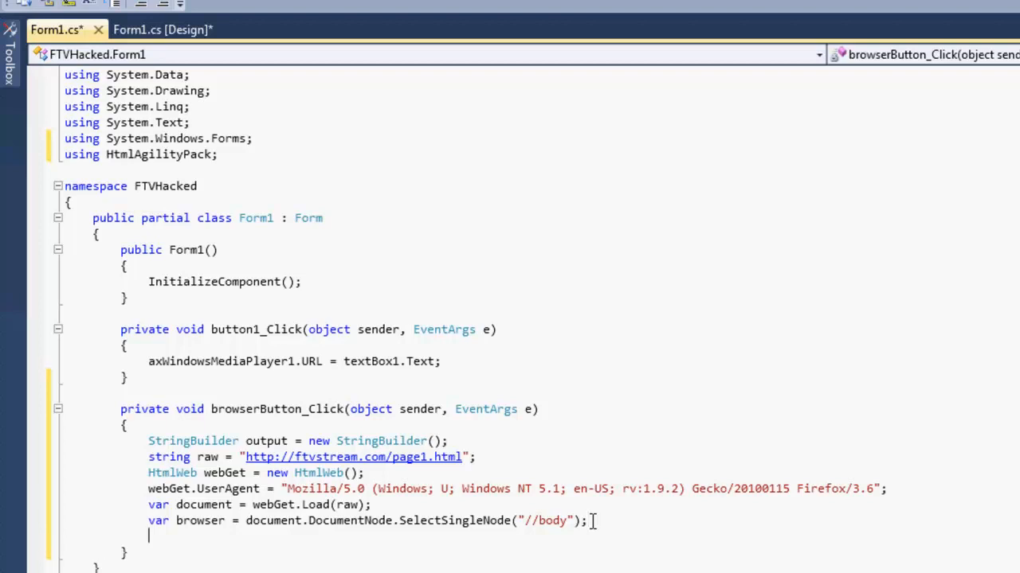
# Begin an if (browser != null) { block
pyautogui.write('if (')
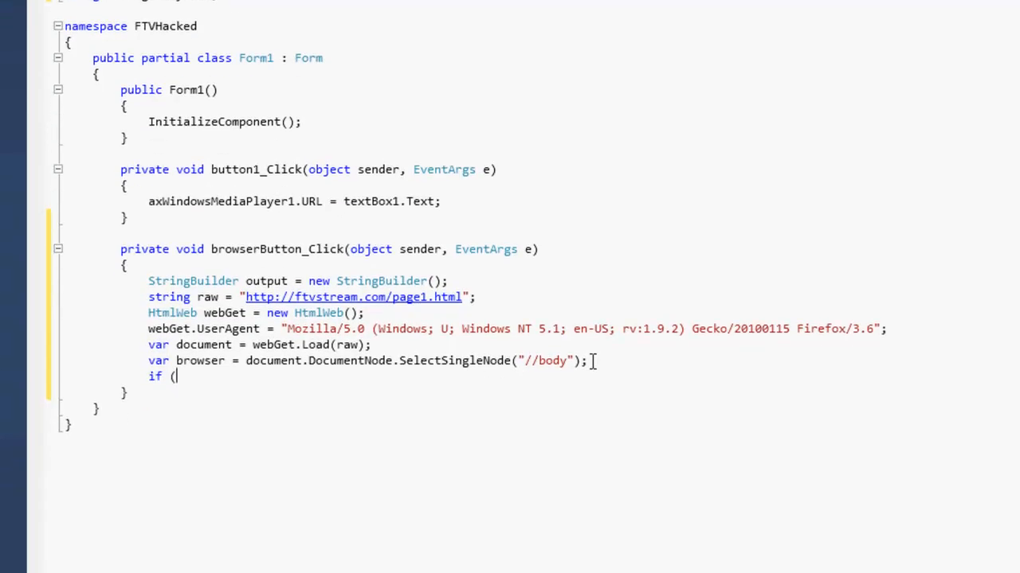
pyautogui.write('browser !=')
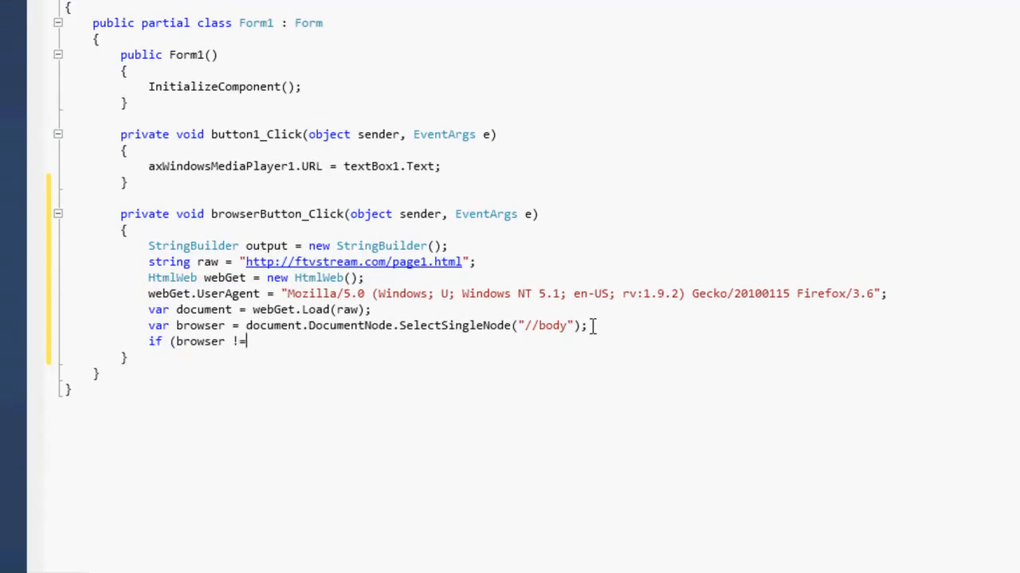
pyautogui.write('null)')
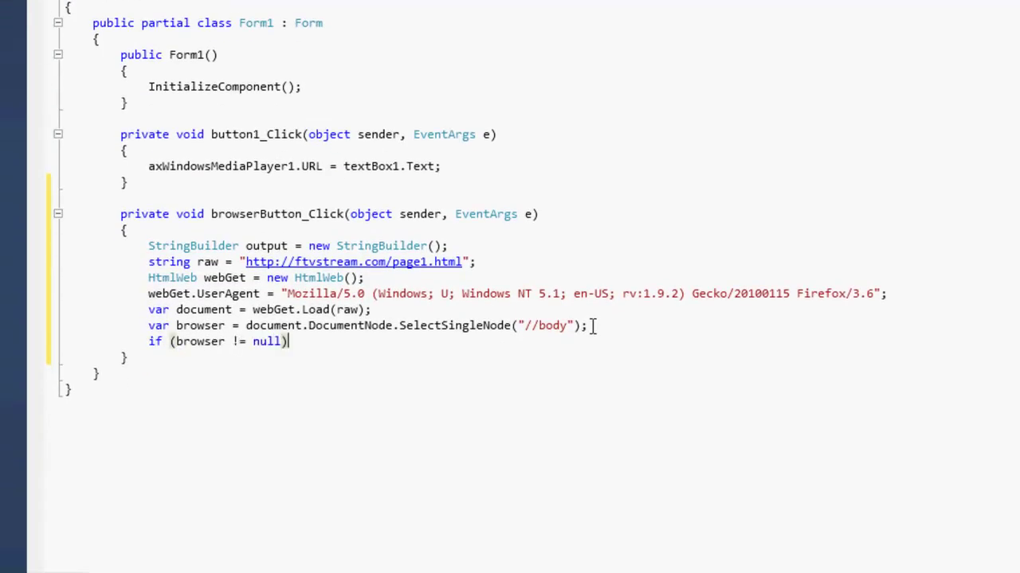
pyautogui.write('{')
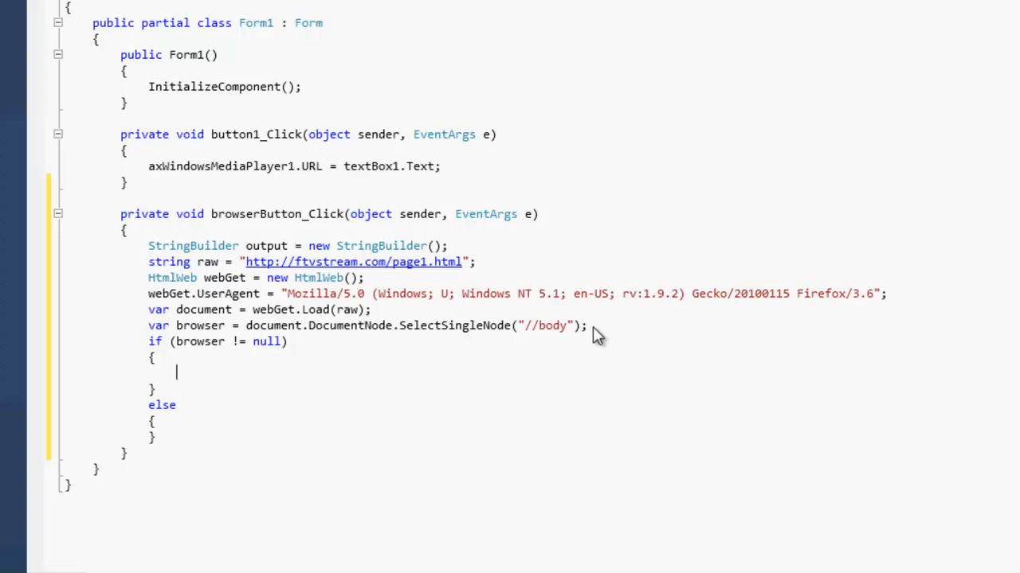
# Append browser.InnerHtml to output inside the if, then move into the empty else branch
pyautogui.write('out')
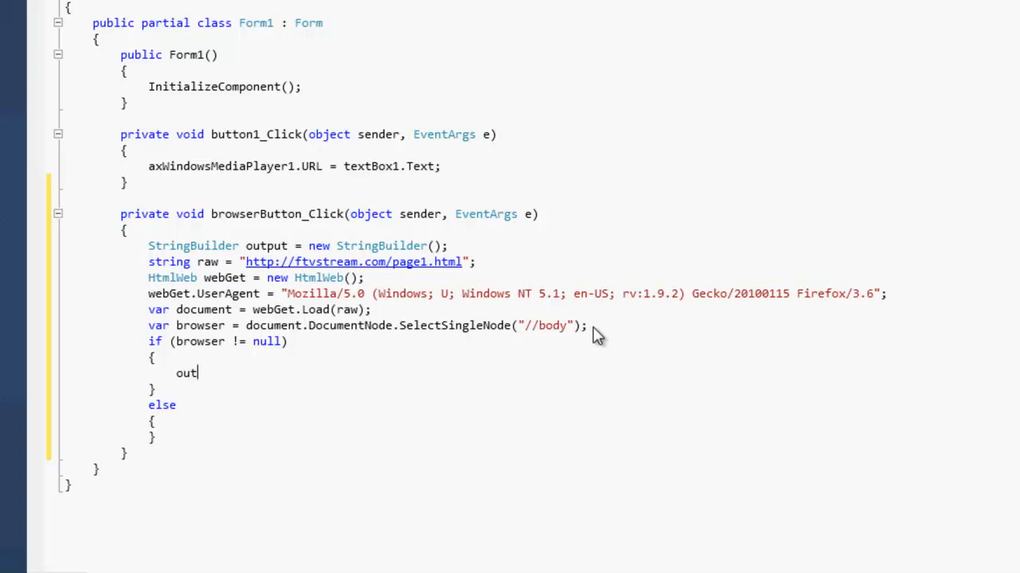
pyautogui.write('put.')
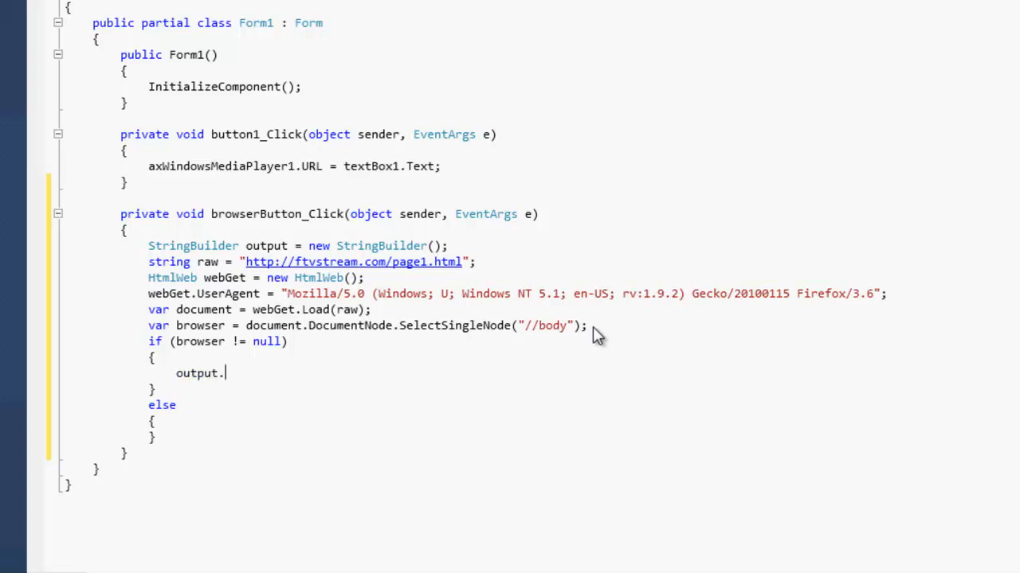
pyautogui.write('appendline')
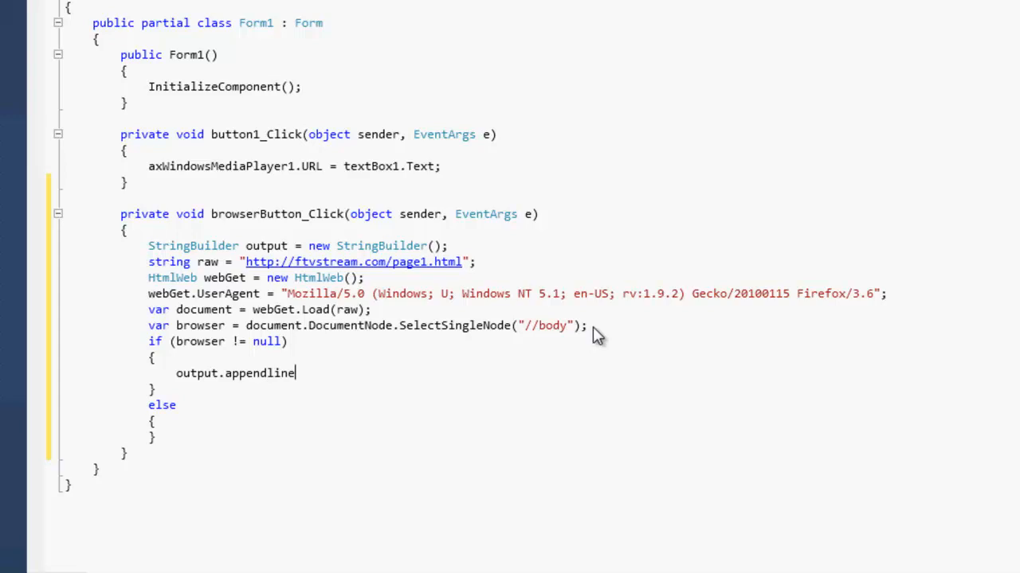
pyautogui.write('()')
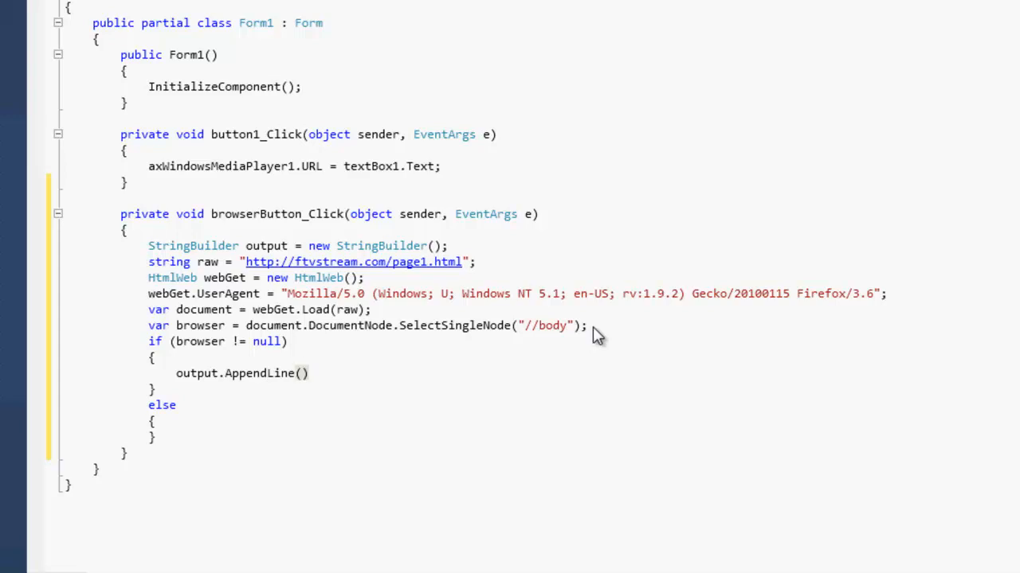
pyautogui.write('browser.')
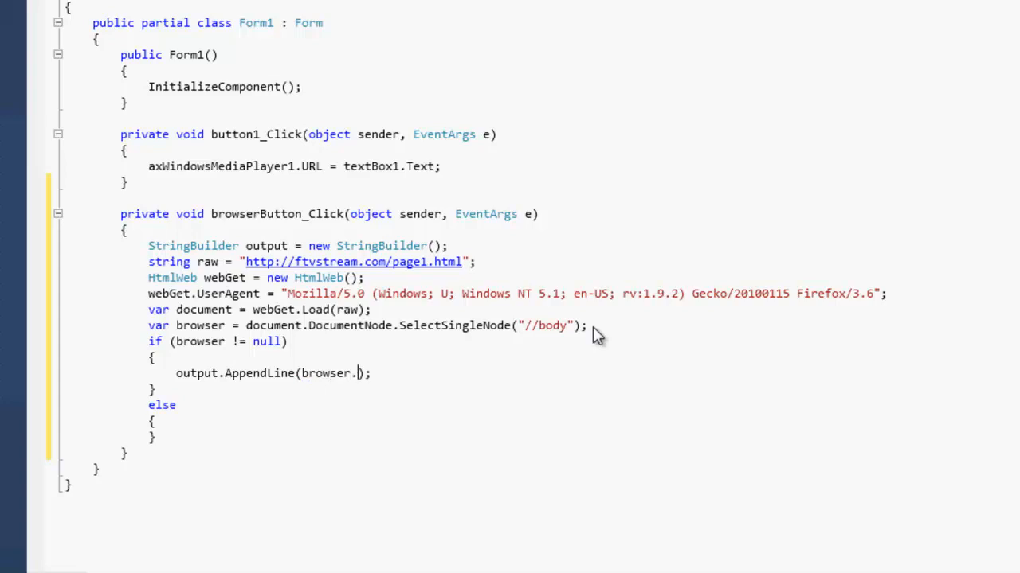
pyautogui.write('InnerHtml')
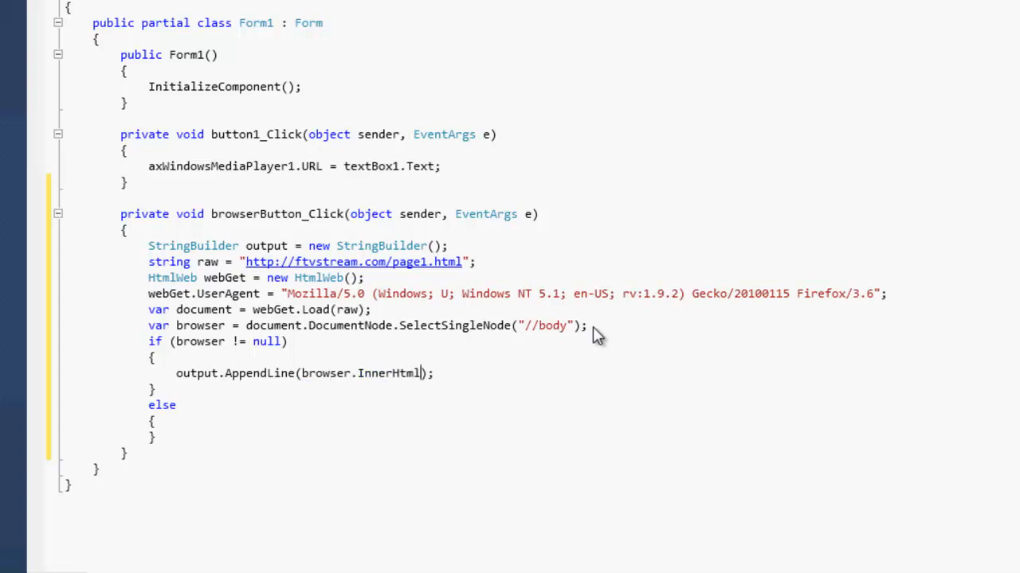
pyautogui.doubleClick(389, 373)
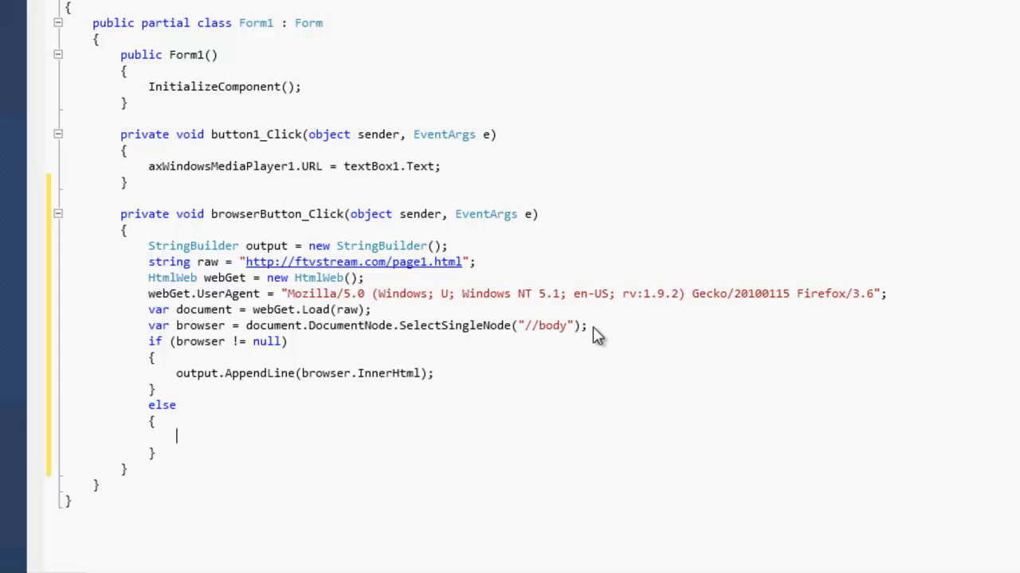
# Write output.AppendLine("Oops I'm broken!"); in the else block and begin the next line with webr
pyautogui.write('output.AppendLine(')
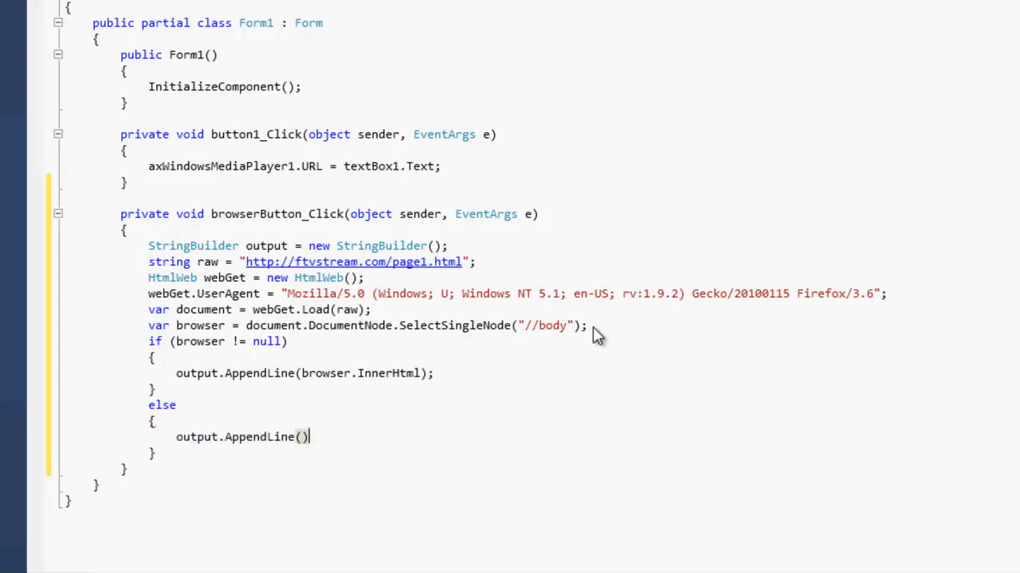
pyautogui.write(';')
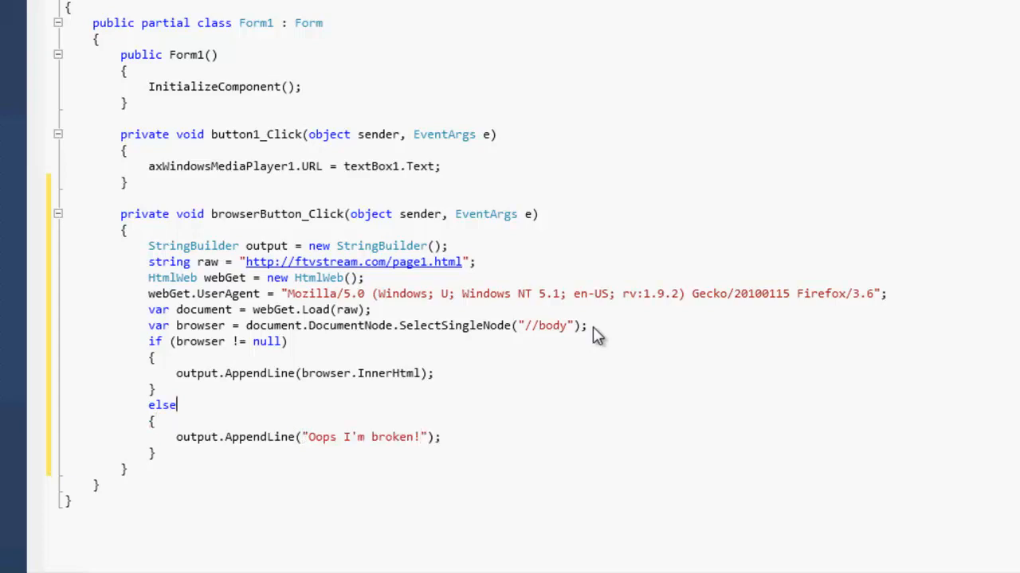
pyautogui.write('webr')
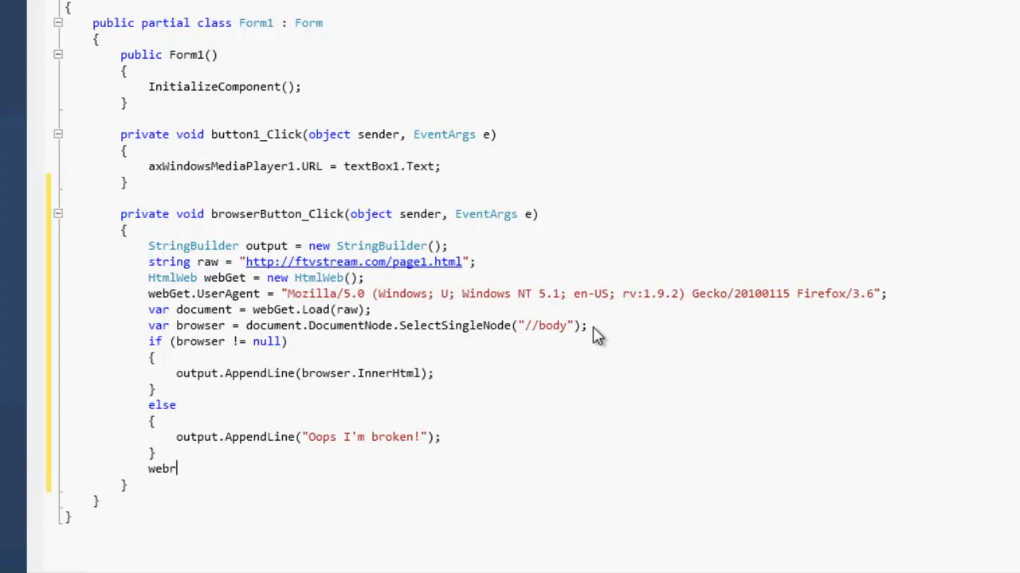
# Complete webBrowser1.DocumentText = output.ToString(); after the if/else block
pyautogui.write('Browser1')
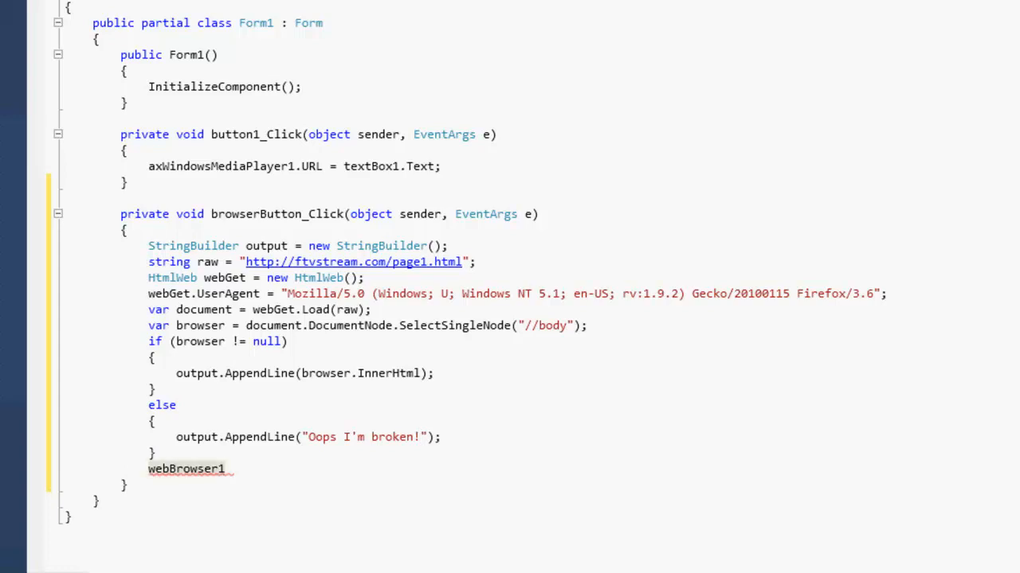
pyautogui.write('.')
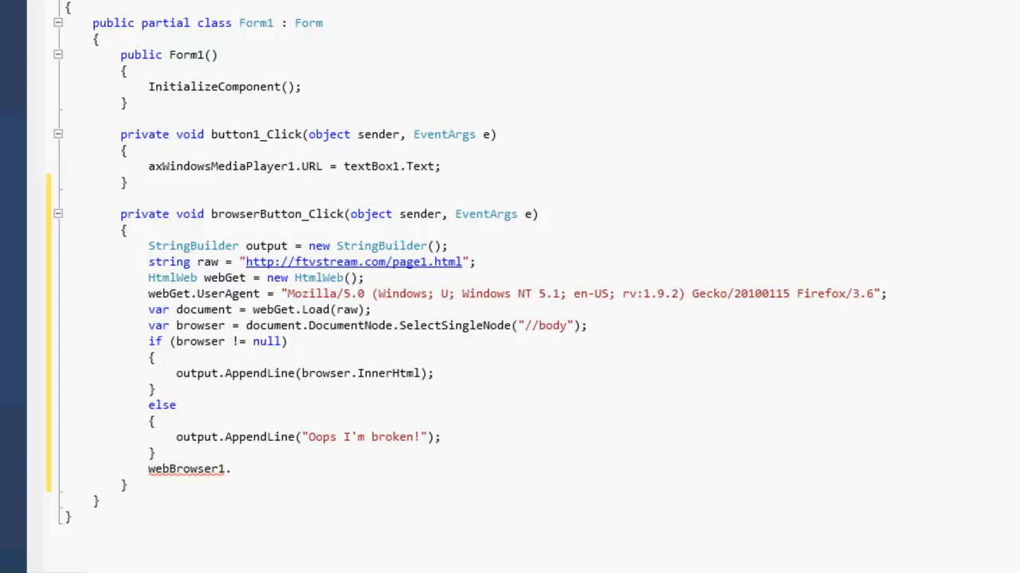
pyautogui.write('doc')
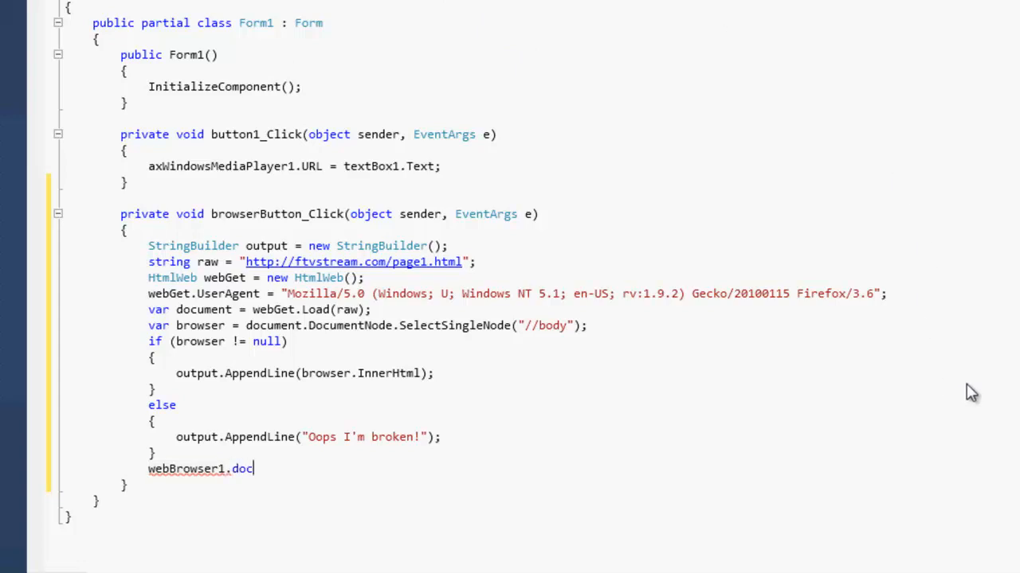
pyautogui.write('umentText = out')
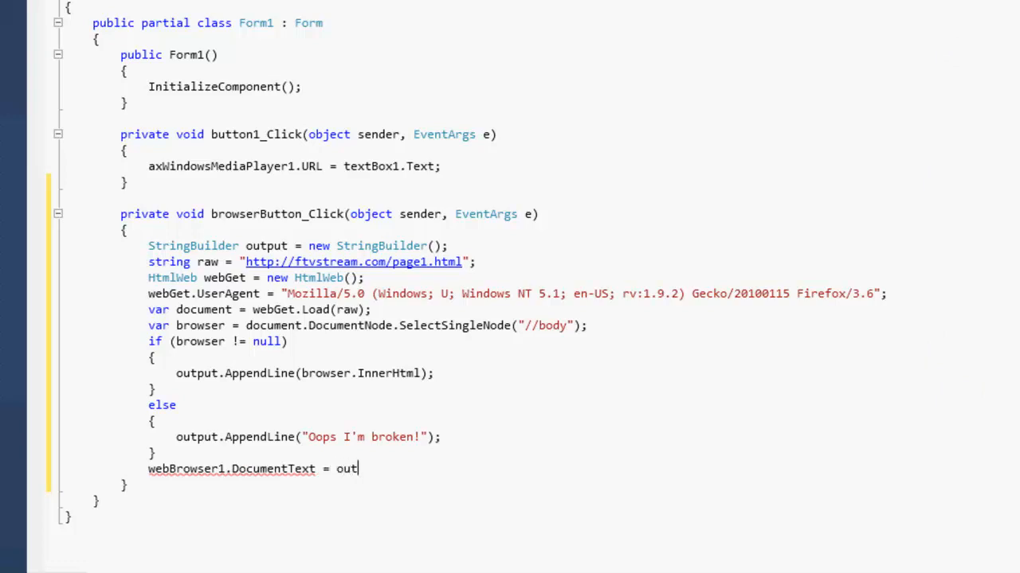
pyautogui.write('put.ToString()')
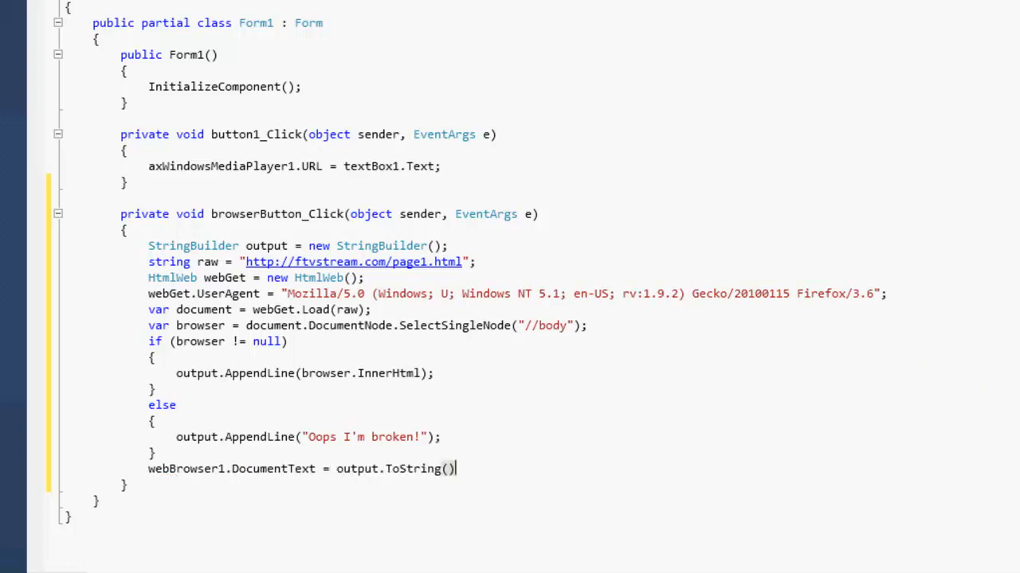
pyautogui.write(';')
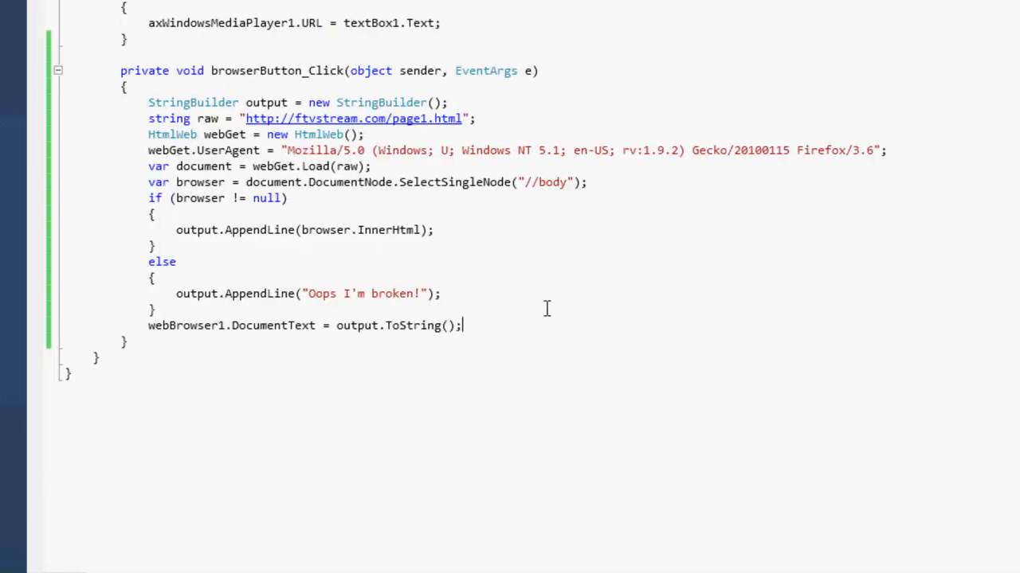
# Insert webBrowser1.ScriptErrorsSuppressed = true; above DocumentText, save, and show the form designer
pyautogui.write('web')
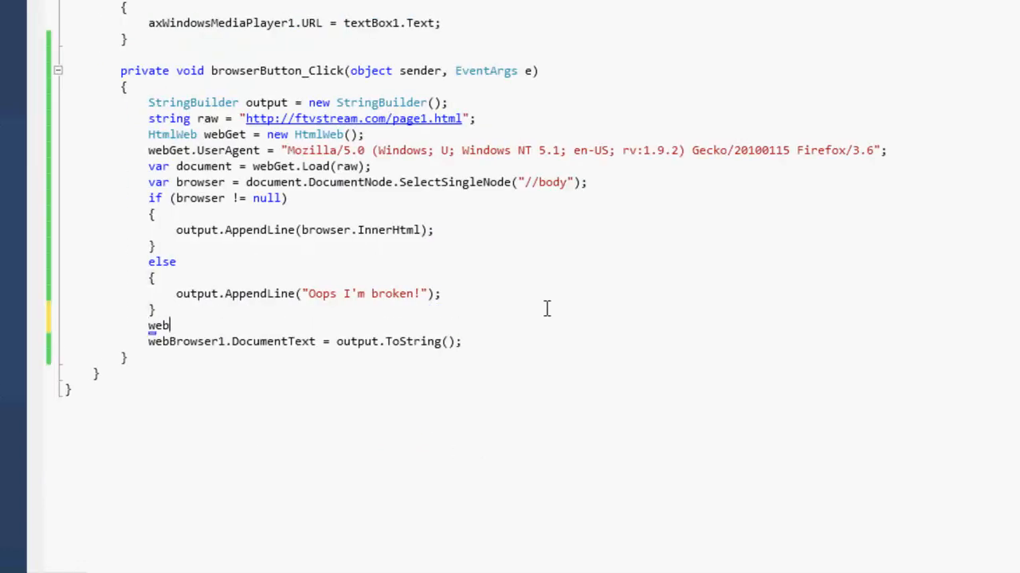
pyautogui.write('Browser1')
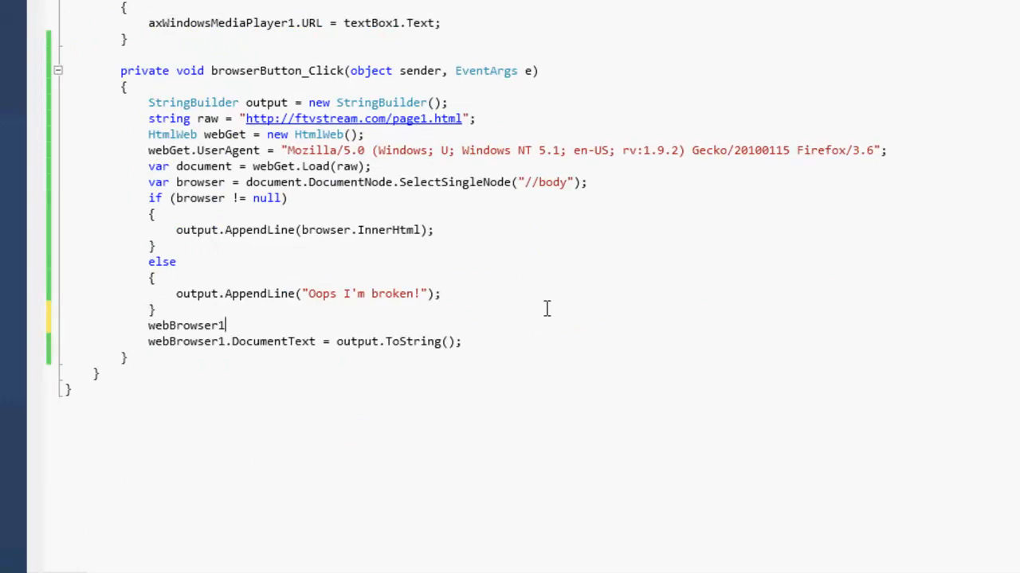
pyautogui.write('.scr')
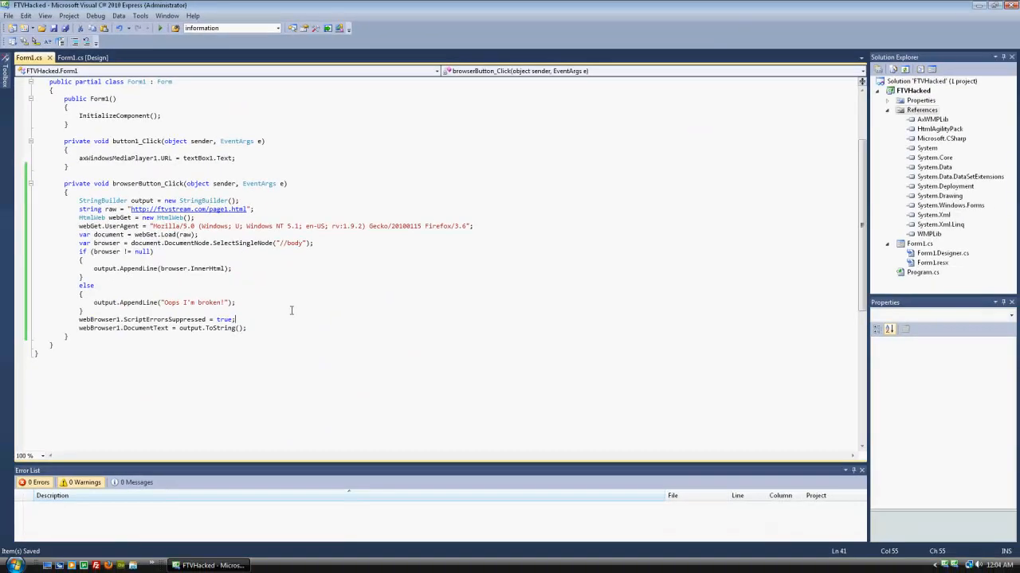
pyautogui.click(89, 58)
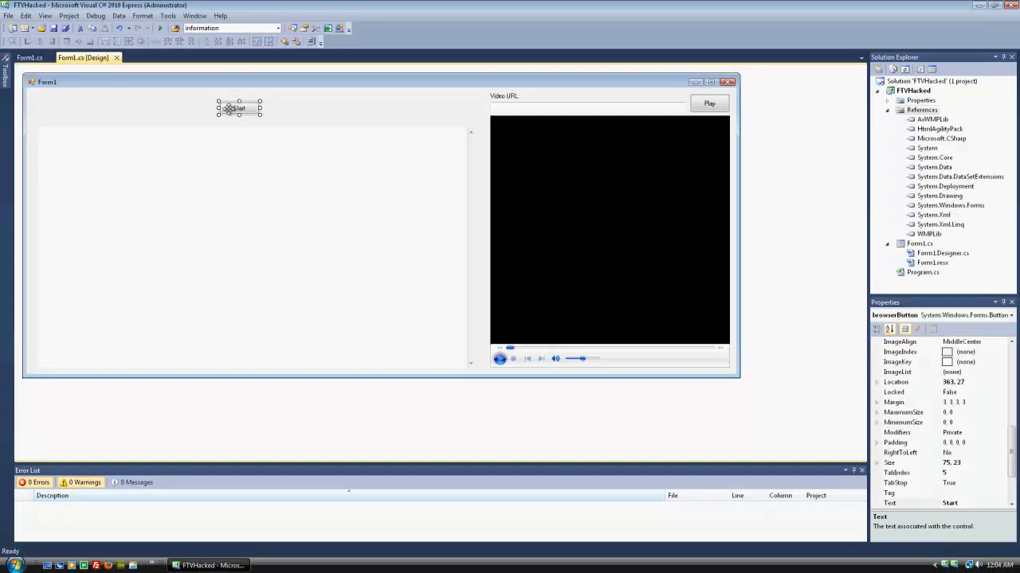